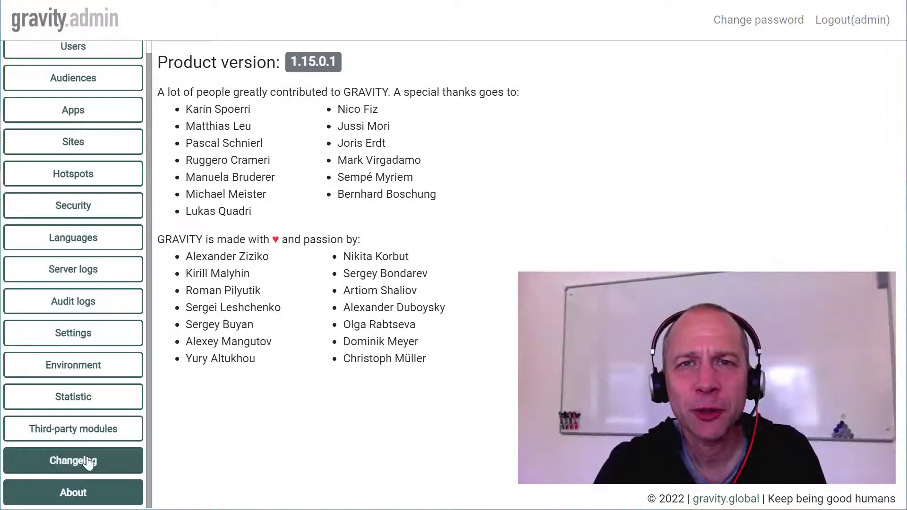
Step: View the Changelog's Version 1.15.0 (11.04.2022) release notes in Gravity admin
left_click(73, 461)
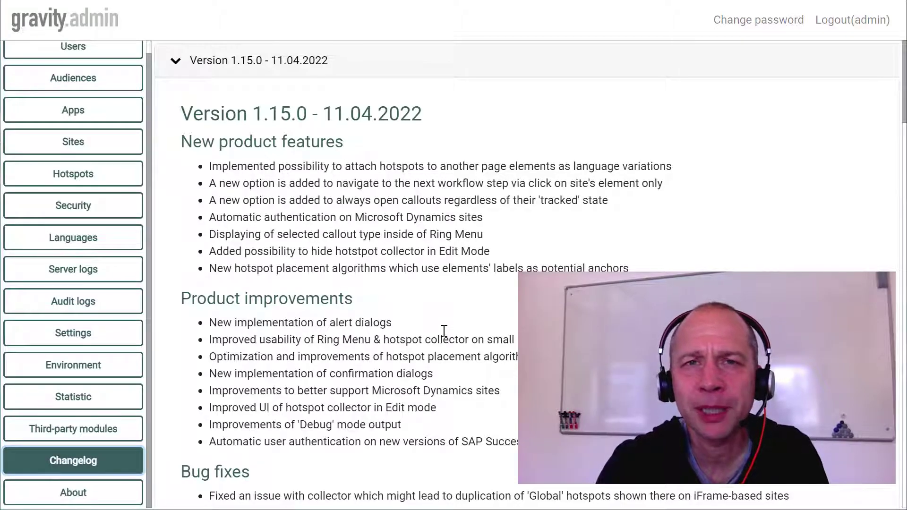
mouse_move(379, 363)
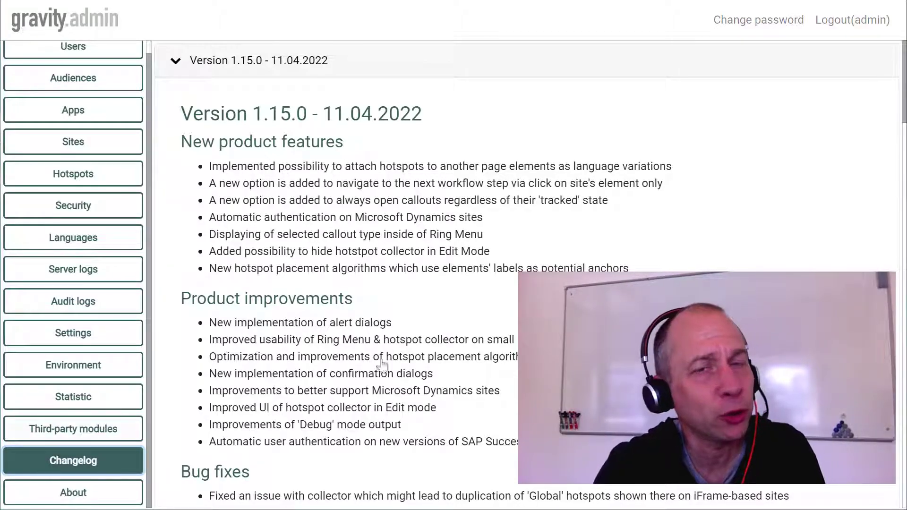
left_click(73, 492)
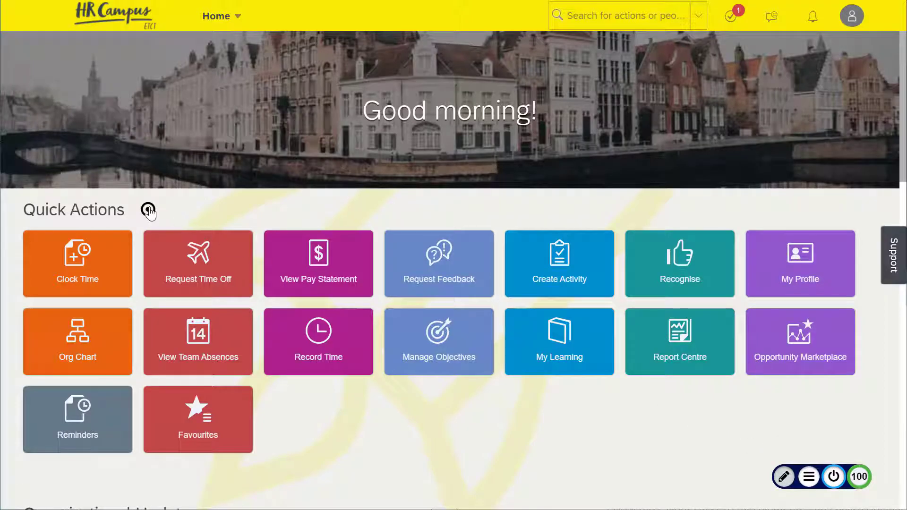
Step: Preview the Quick Actions callout, then switch the SuccessFactors interface language to Deutsch
left_click(147, 209)
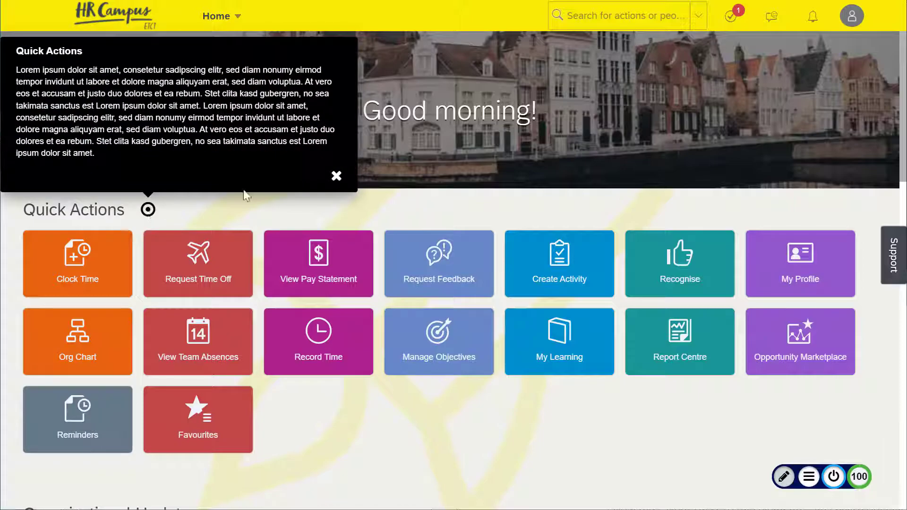
mouse_move(337, 176)
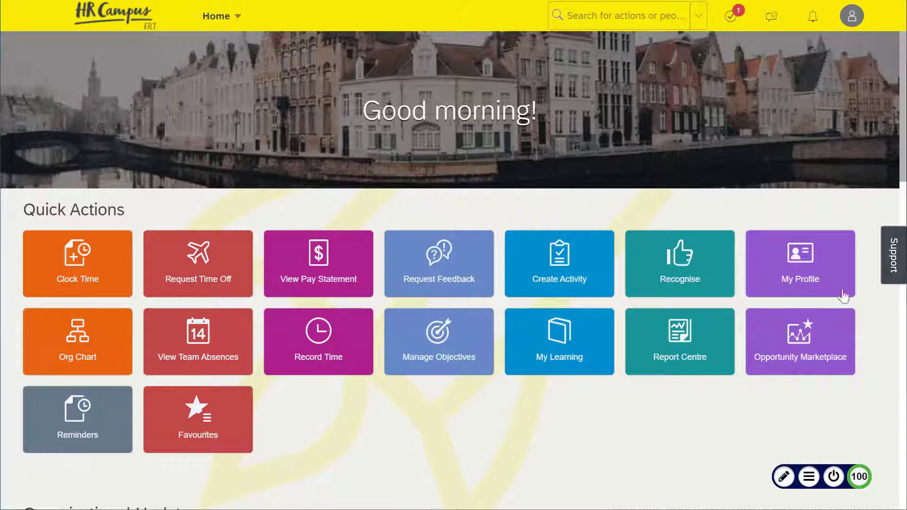
left_click(851, 16)
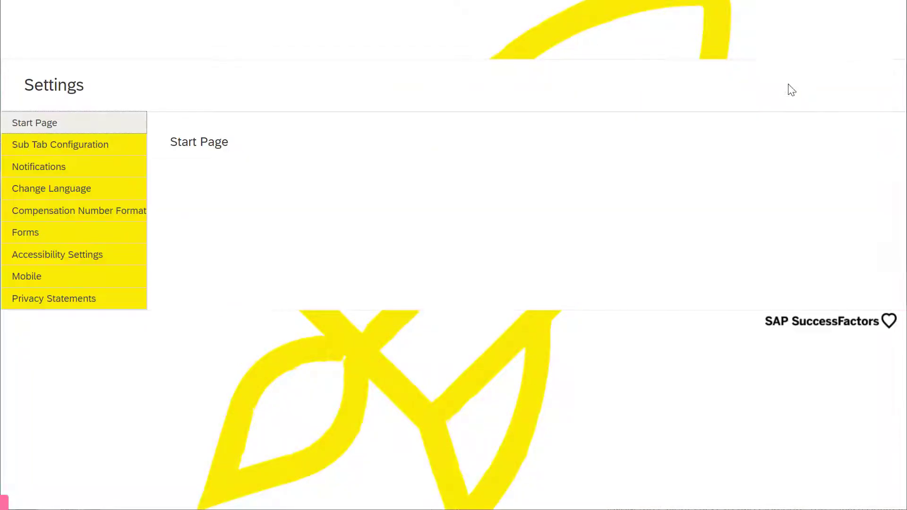
scroll("up", 3)
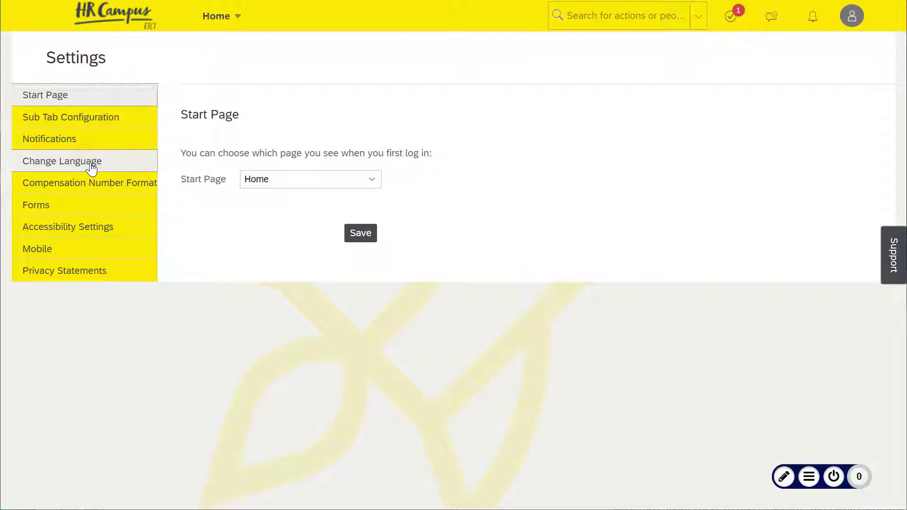
left_click(62, 161)
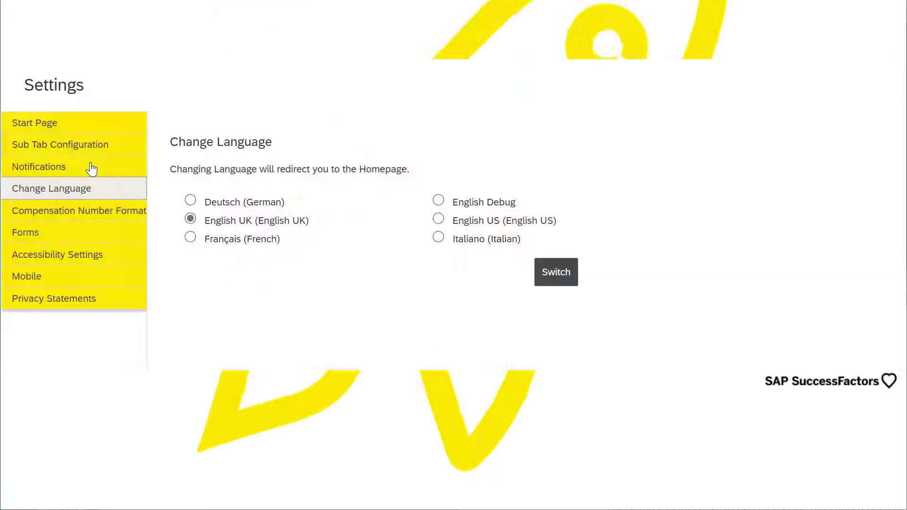
scroll("up", 3)
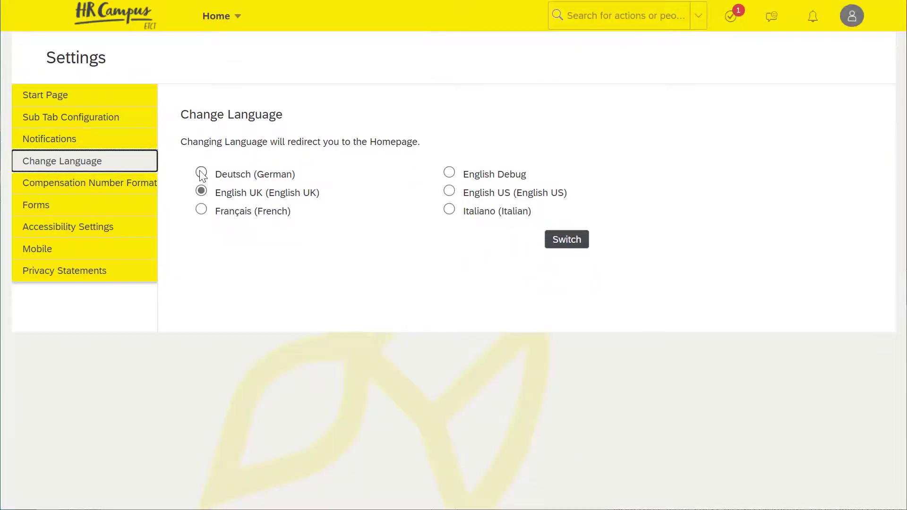
left_click(201, 174)
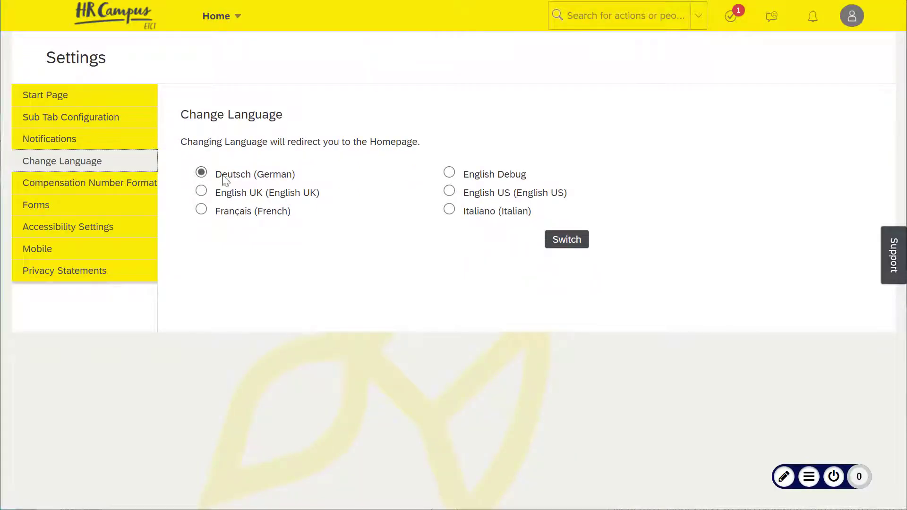
left_click(565, 239)
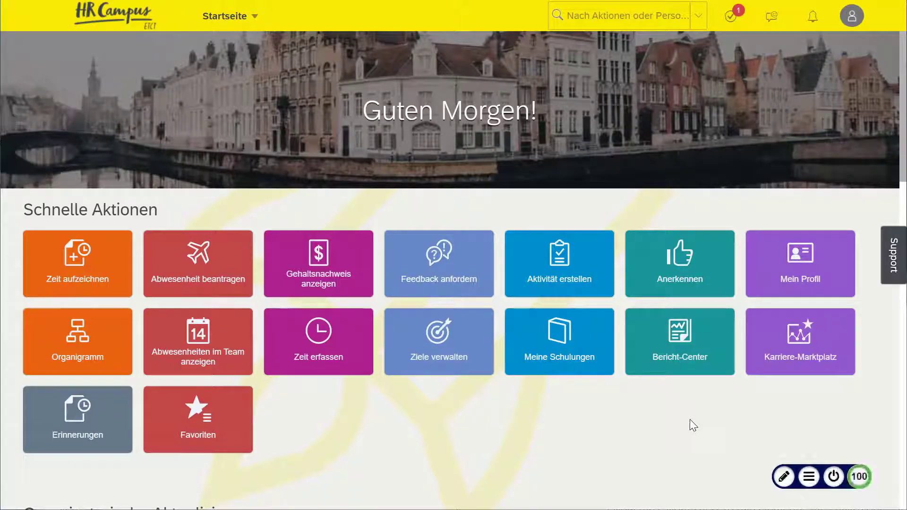
Step: Paste the Quick Actions callout as a language variation on the Schnelle Aktionen heading
left_click(784, 477)
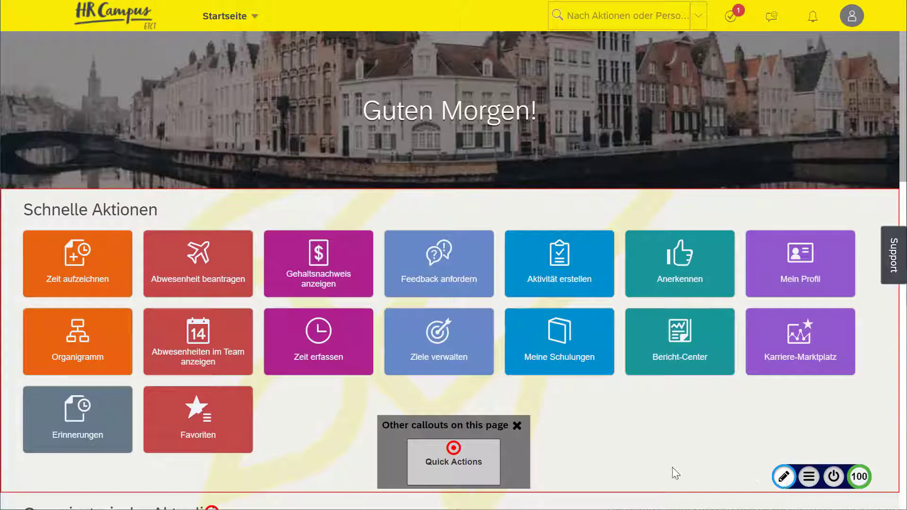
mouse_move(453, 451)
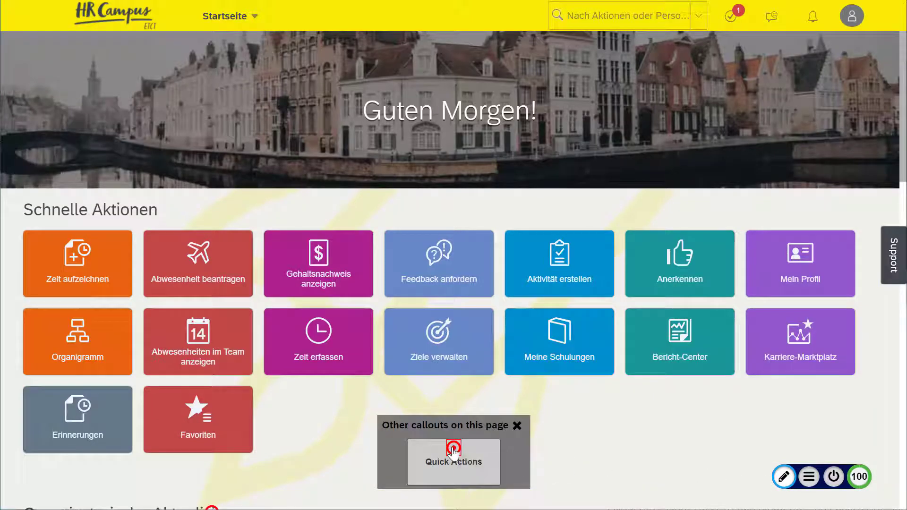
right_click(453, 461)
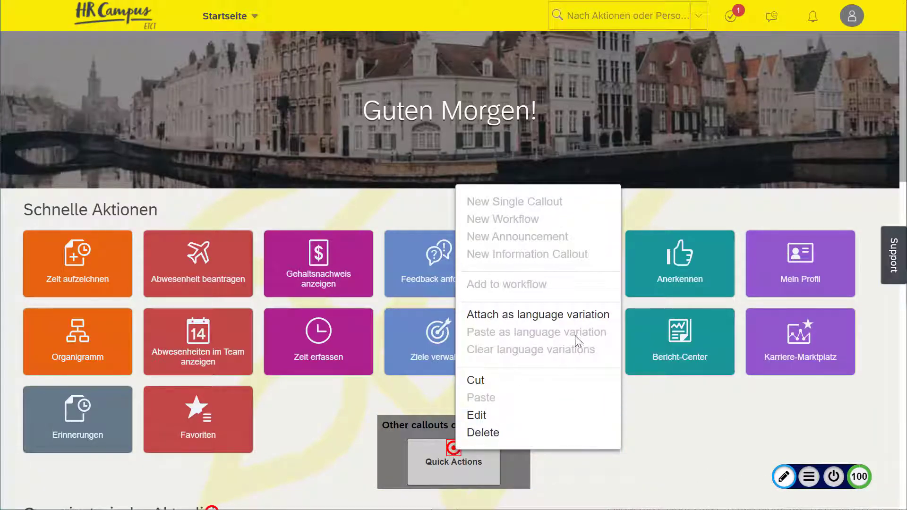
mouse_move(579, 315)
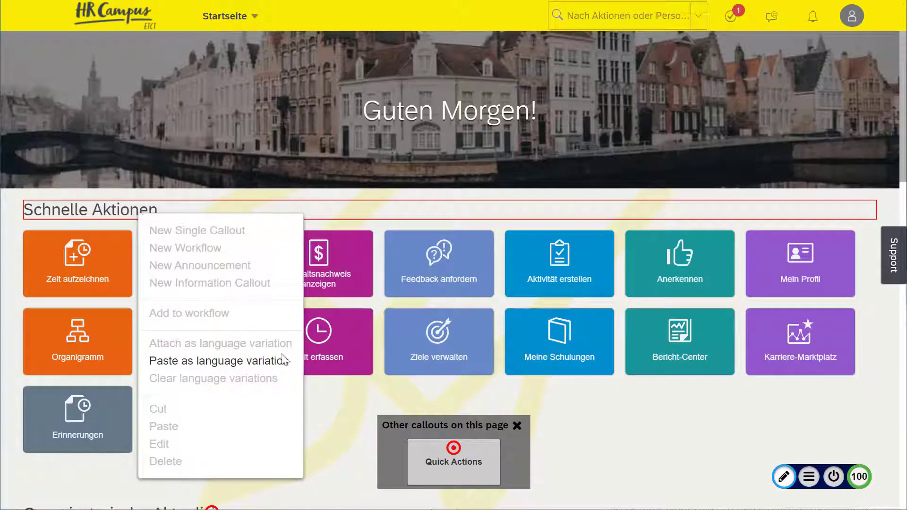
mouse_move(219, 360)
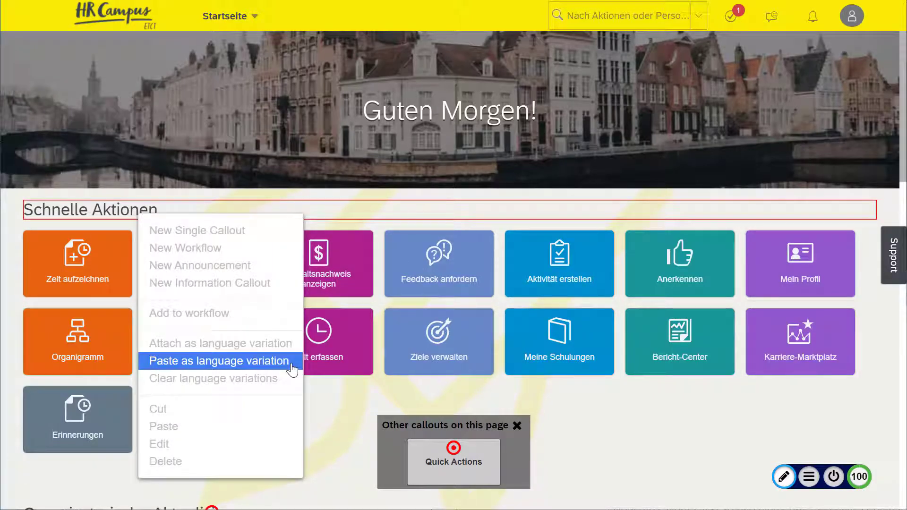
left_click(219, 360)
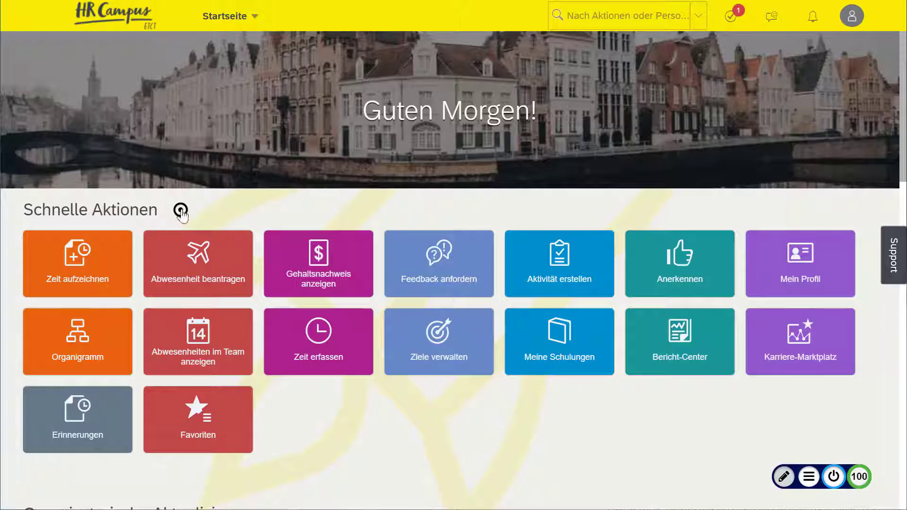
Step: Preview the German Quick Actions callout, then clear and confirm removing its language variations
left_click(180, 210)
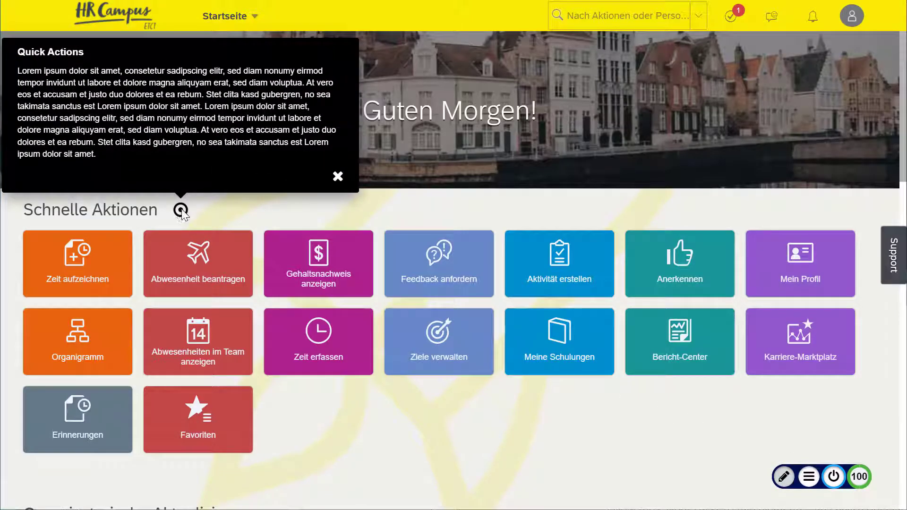
left_click(337, 176)
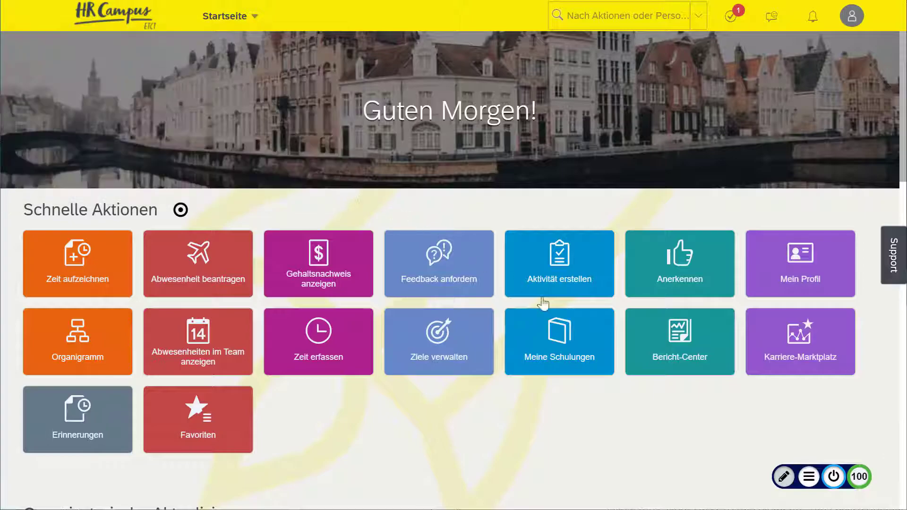
mouse_move(833, 477)
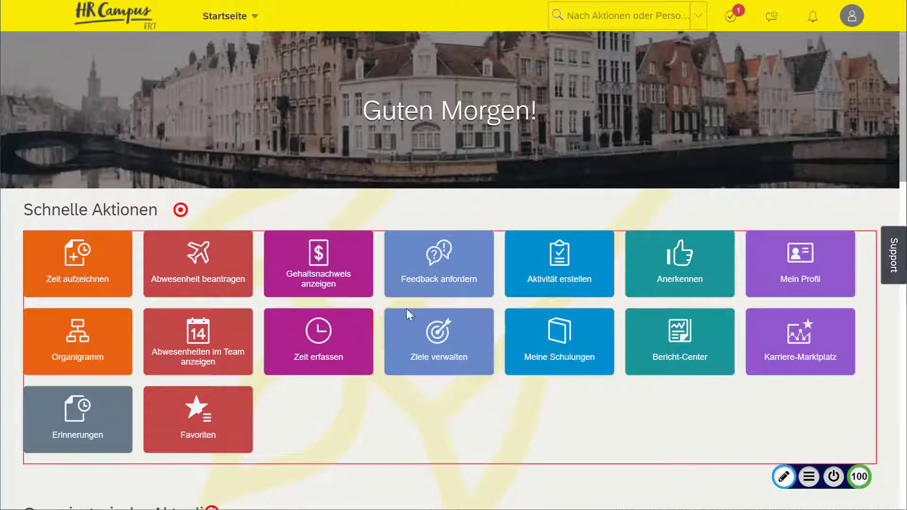
right_click(180, 209)
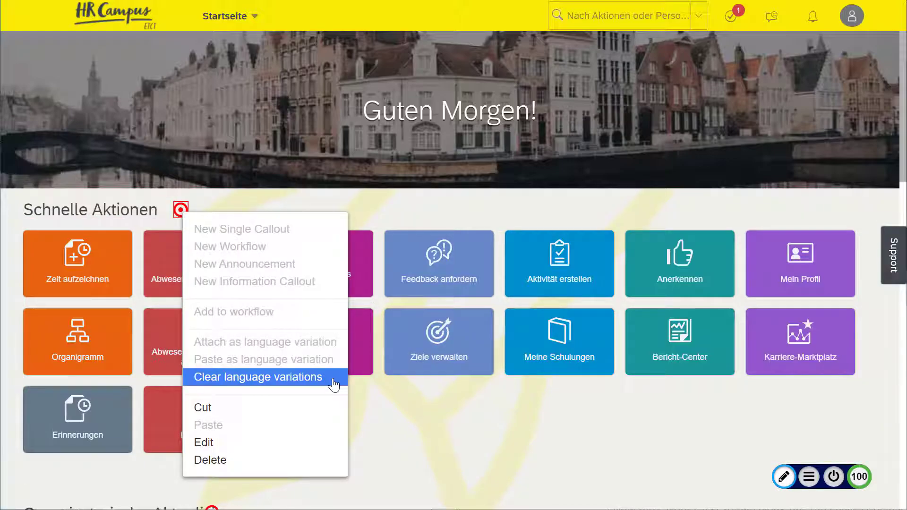
left_click(258, 377)
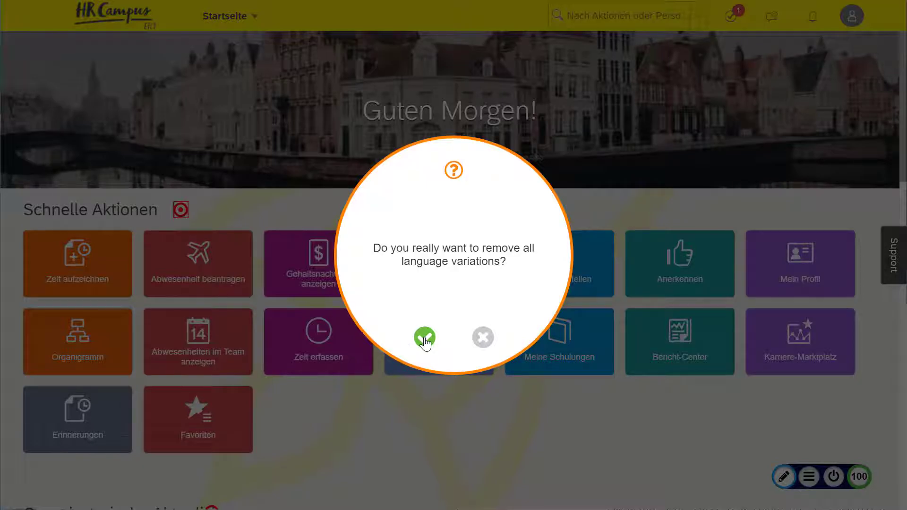
left_click(424, 337)
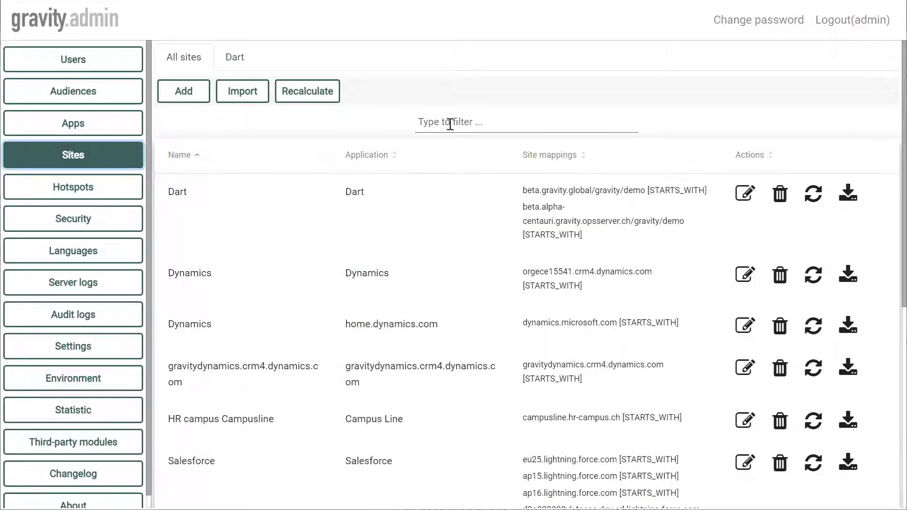
Step: Find the SuccessFactor site and save its settings with 'Show multilingual context menu' checked
type("s")
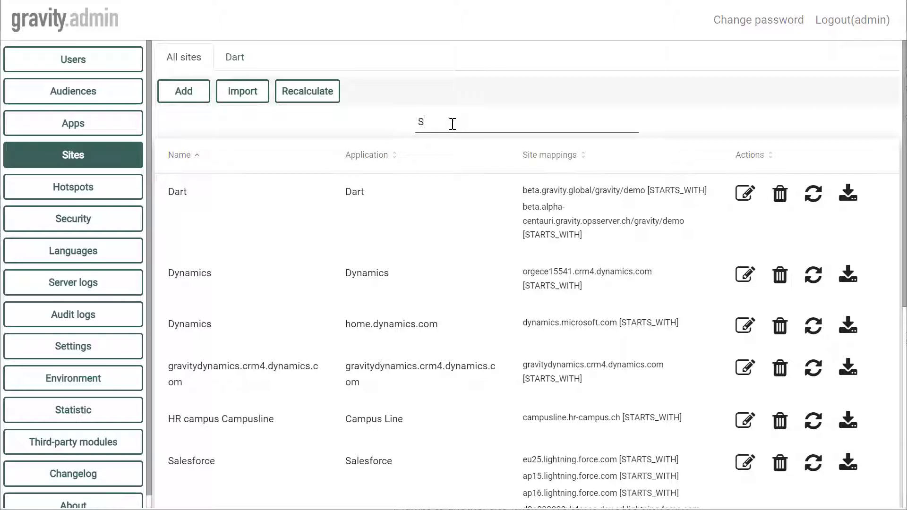
type("ucc")
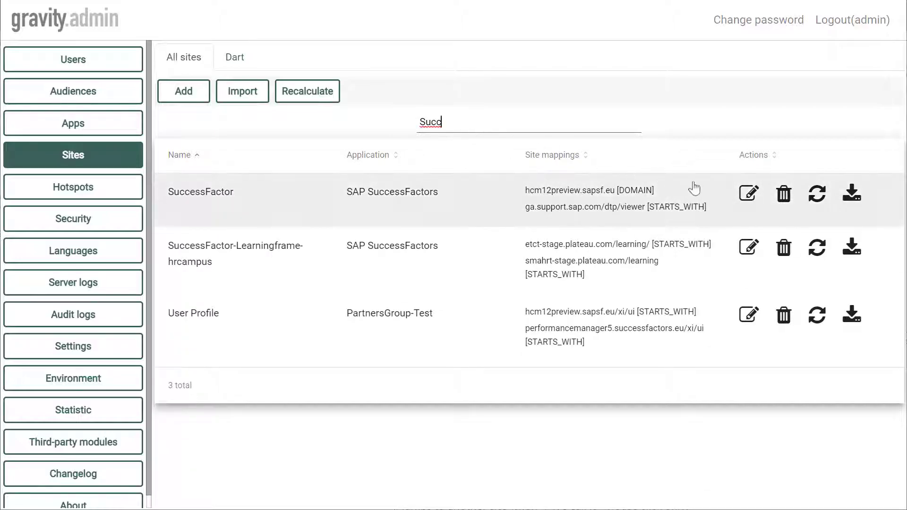
left_click(748, 194)
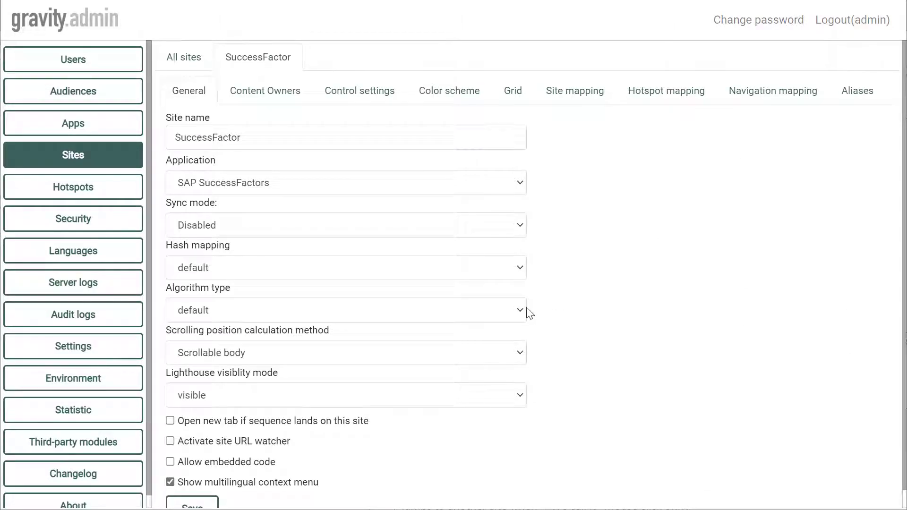
scroll("down", 3)
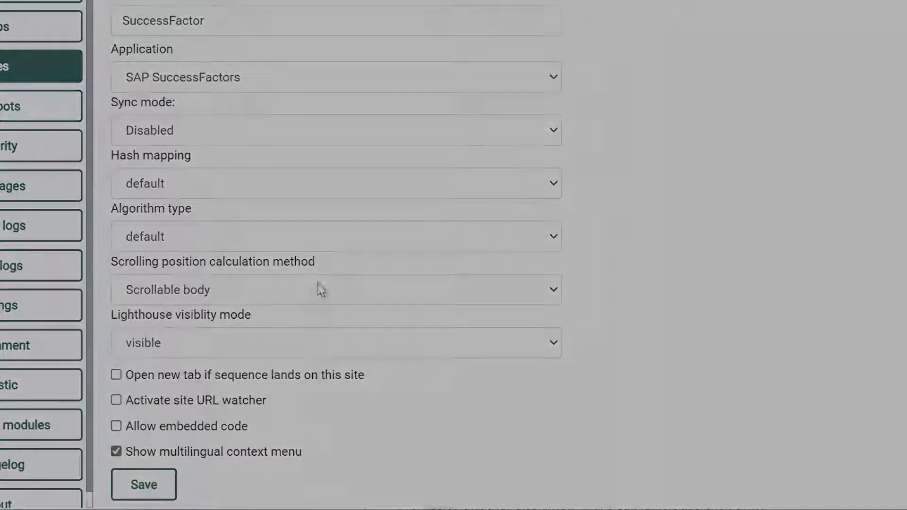
left_click(143, 484)
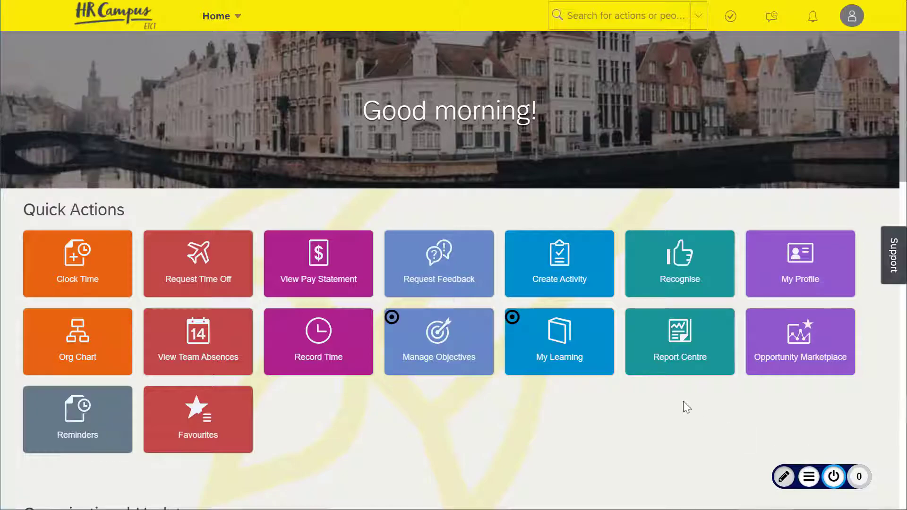
left_click(511, 316)
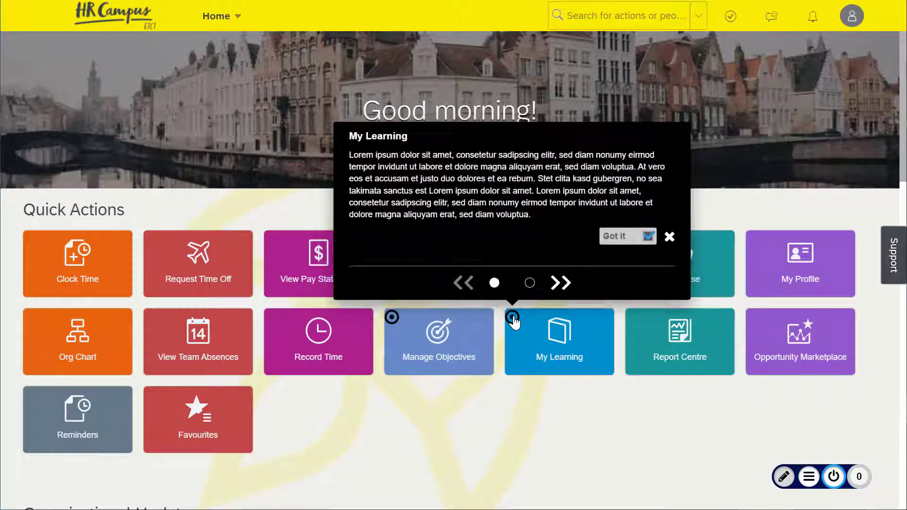
mouse_move(570, 269)
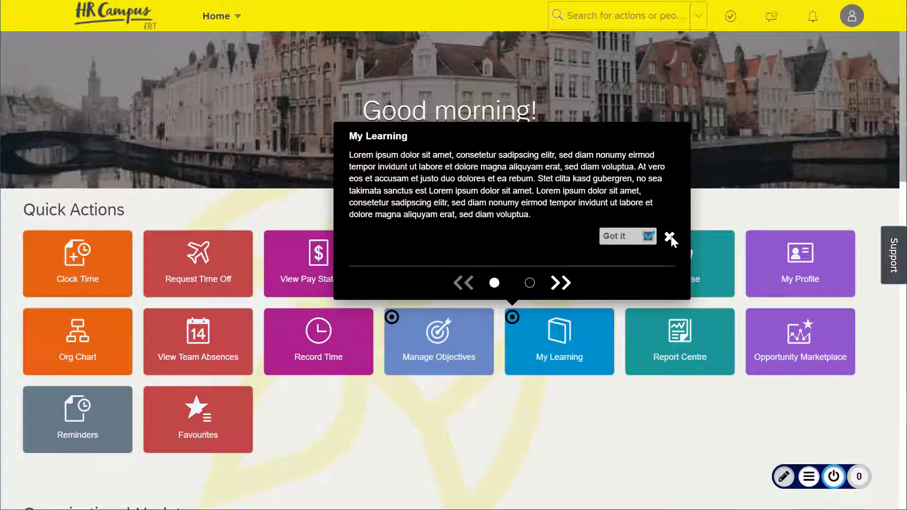
mouse_move(670, 242)
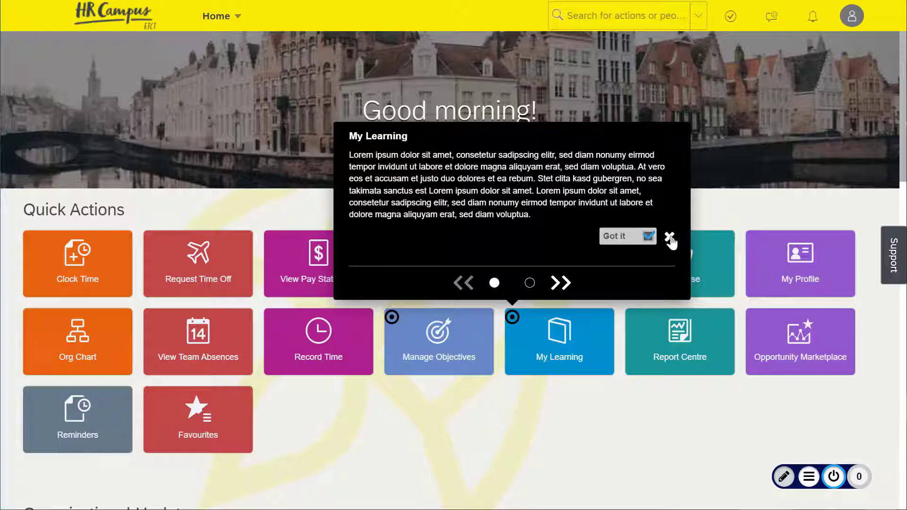
left_click(671, 239)
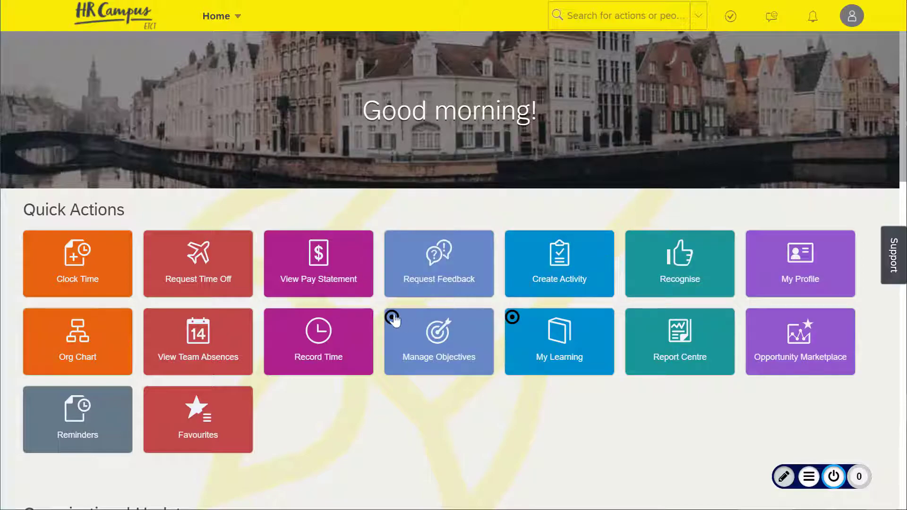
left_click(439, 341)
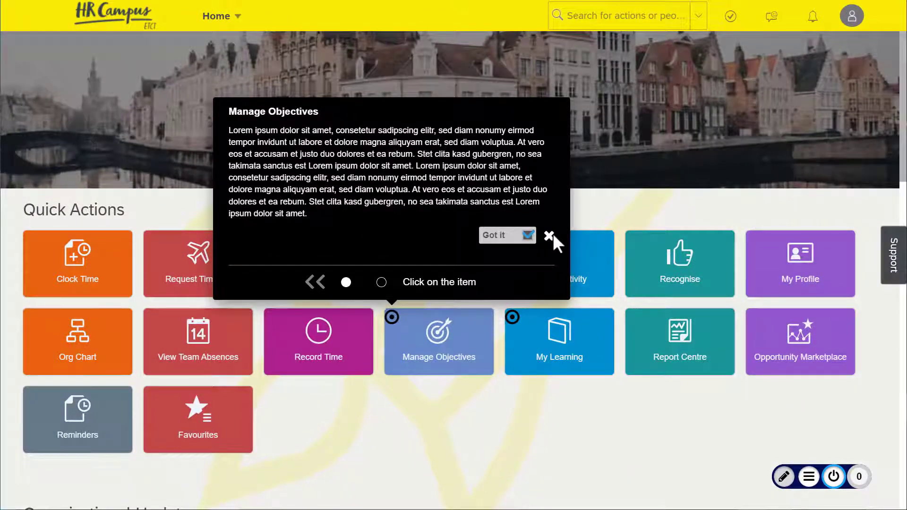
left_click(548, 239)
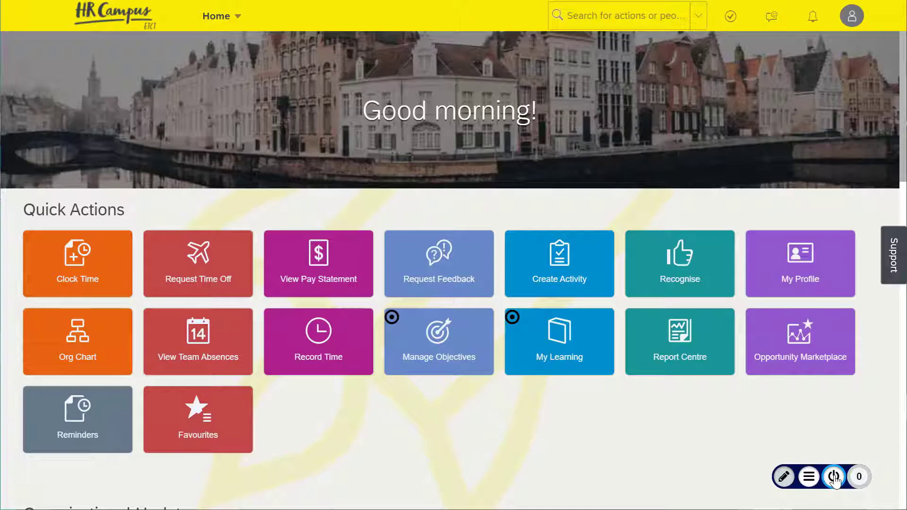
Step: Set the My Learning callout's navigation to 'Mouse click only' and save
left_click(833, 477)
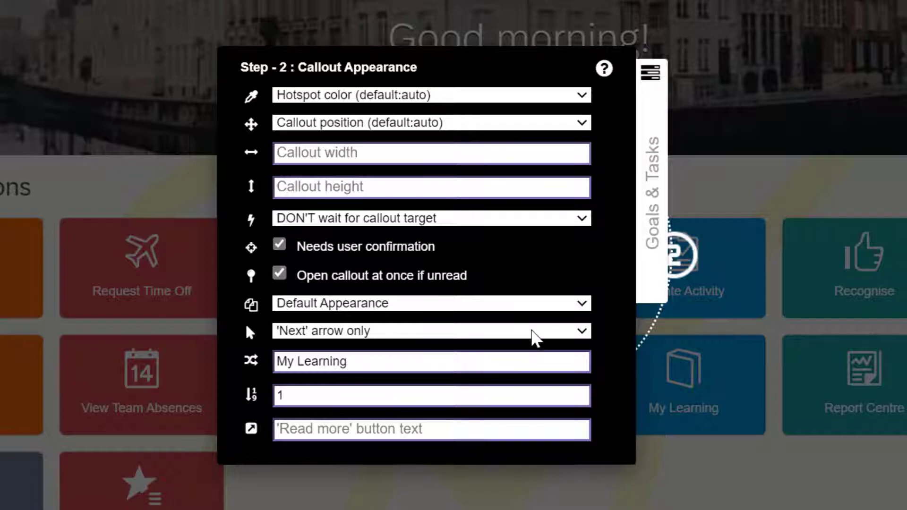
left_click(431, 331)
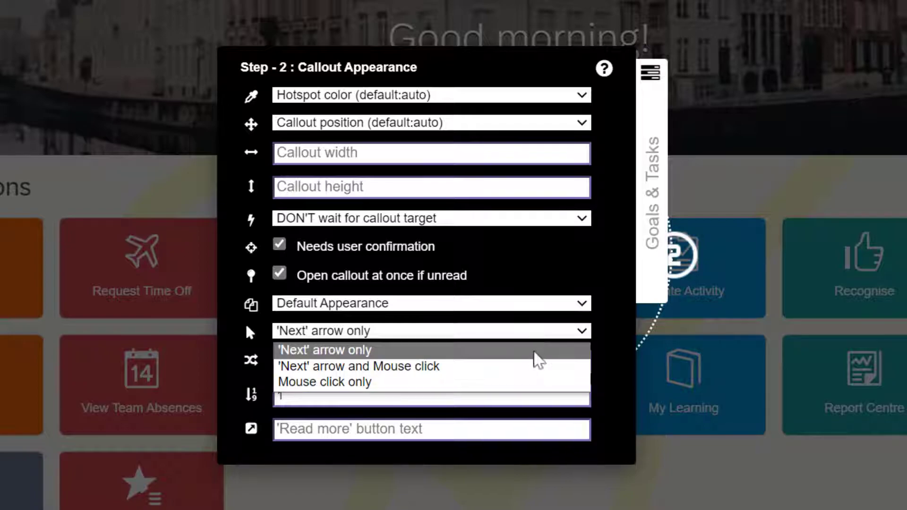
mouse_move(542, 394)
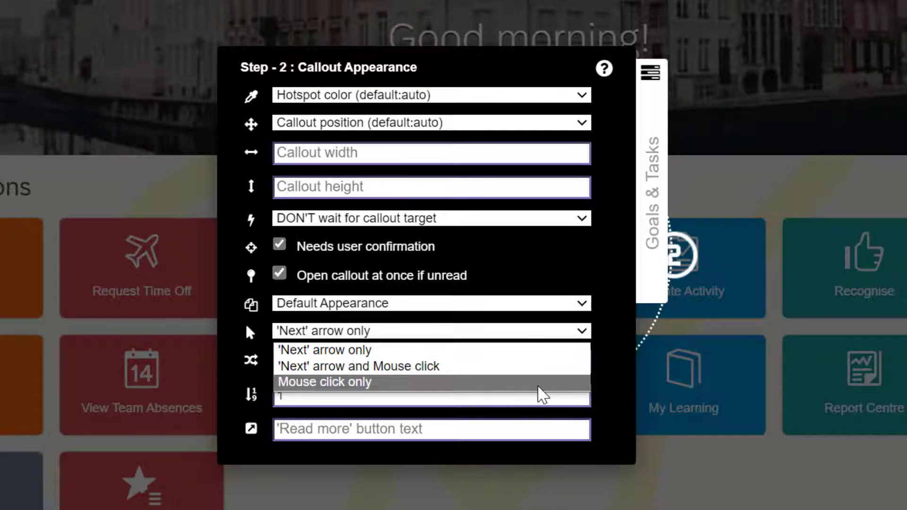
left_click(324, 382)
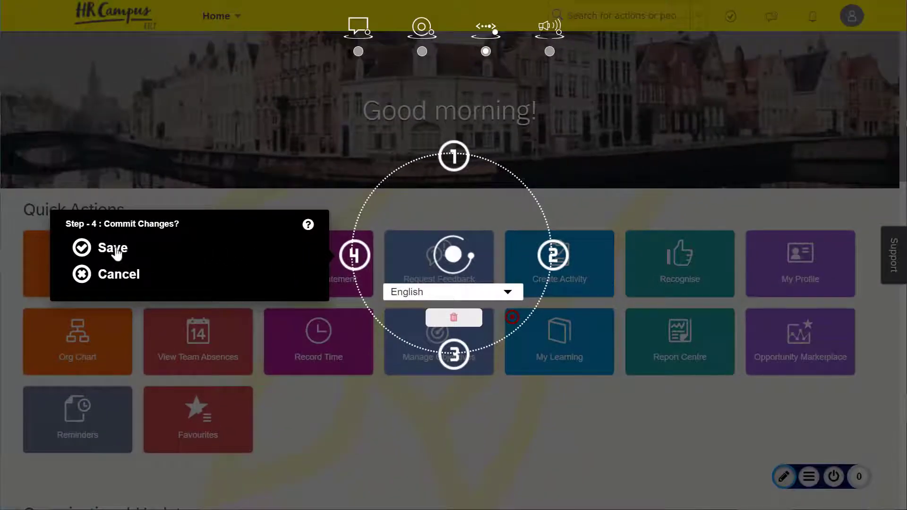
left_click(111, 248)
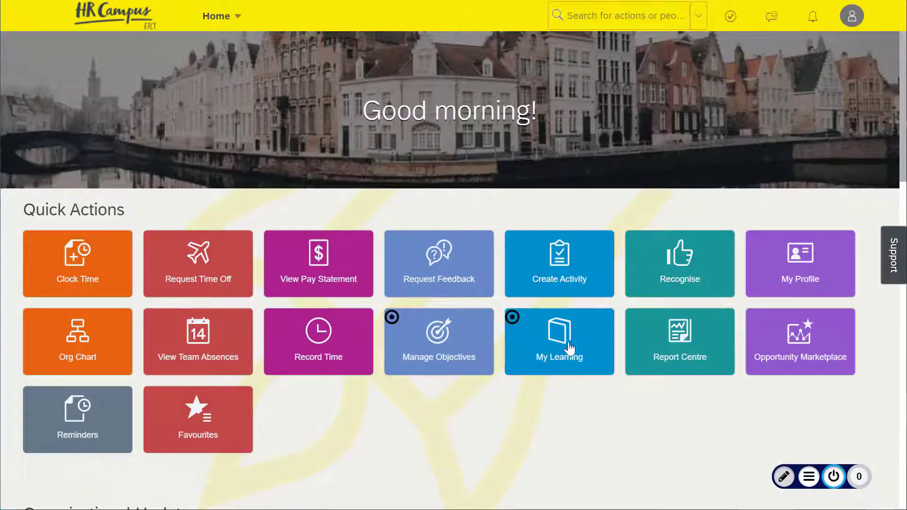
Step: Test the My Learning hotspot and open My Learning from its tile
left_click(559, 341)
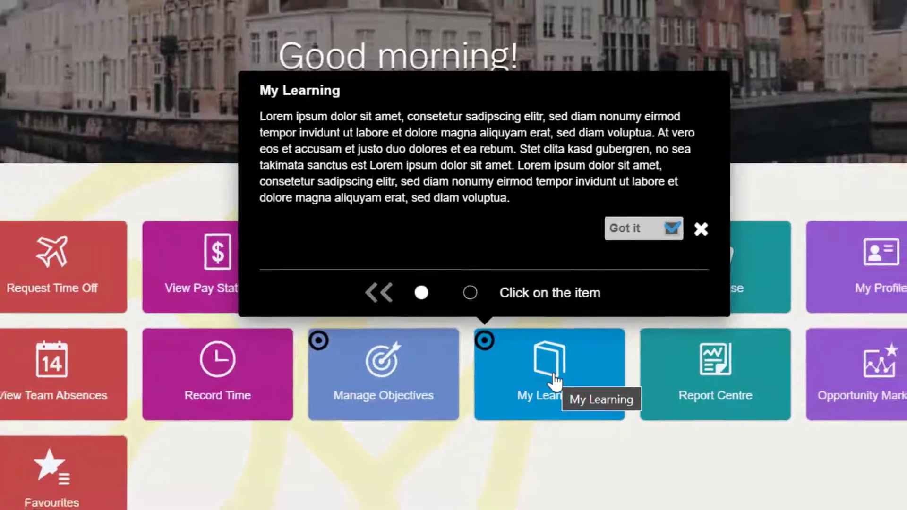
left_click(635, 228)
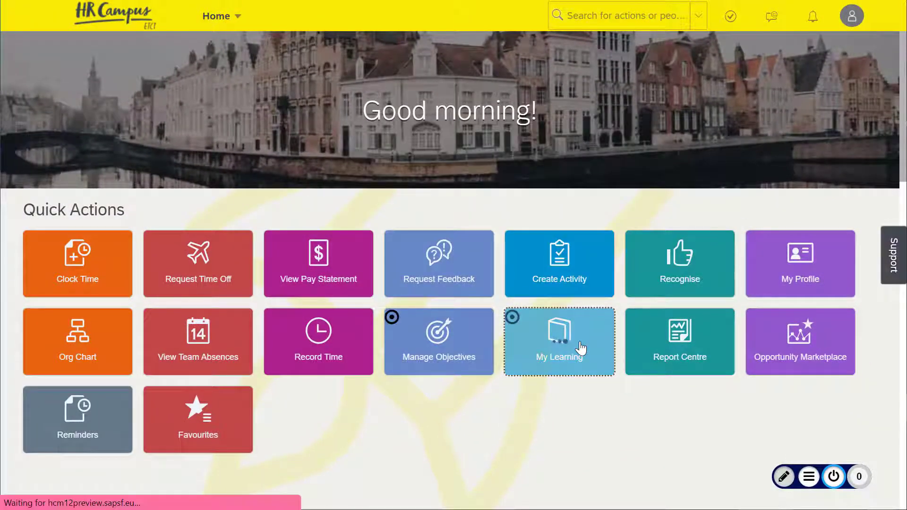
left_click(559, 342)
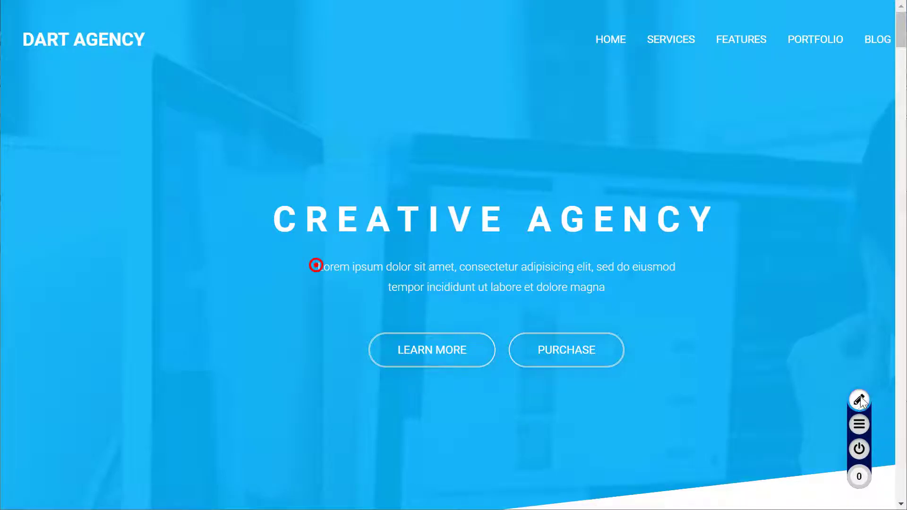
Step: Enable 'Always open at once' for the Dart Agency hero text callout and save
right_click(317, 266)
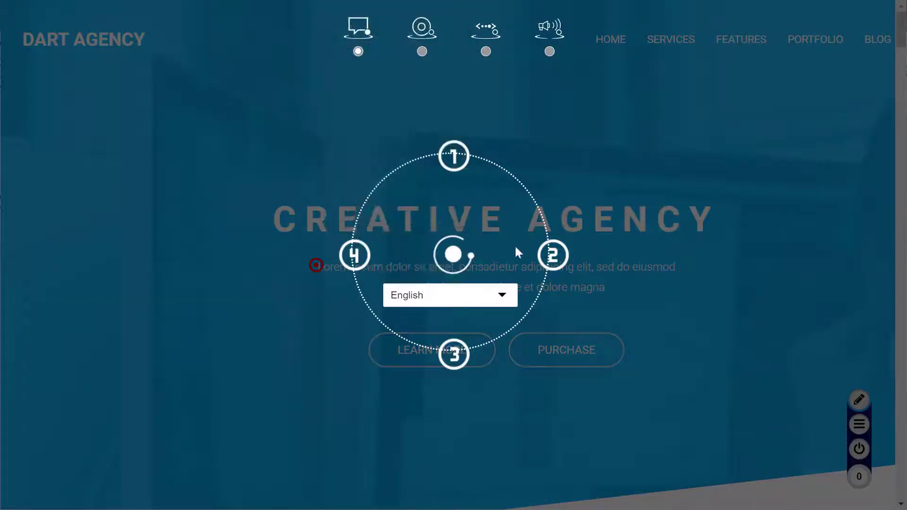
left_click(552, 254)
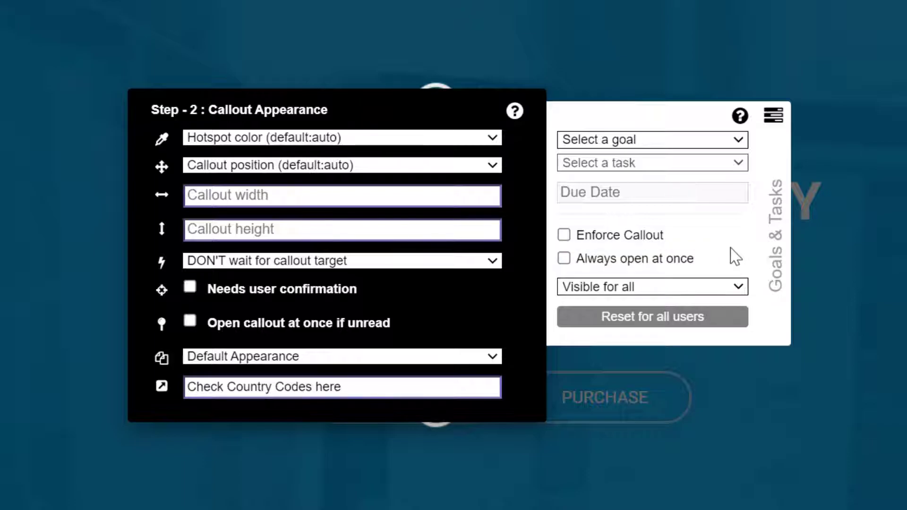
left_click(565, 258)
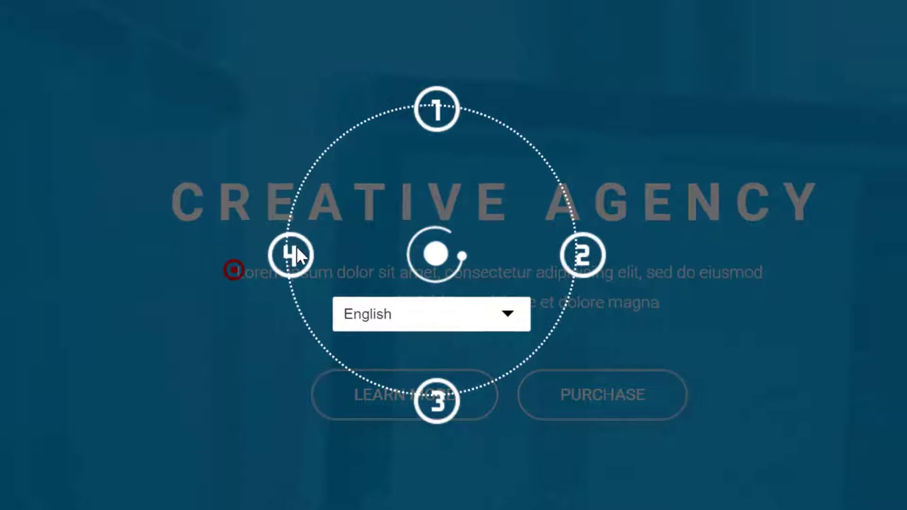
left_click(294, 254)
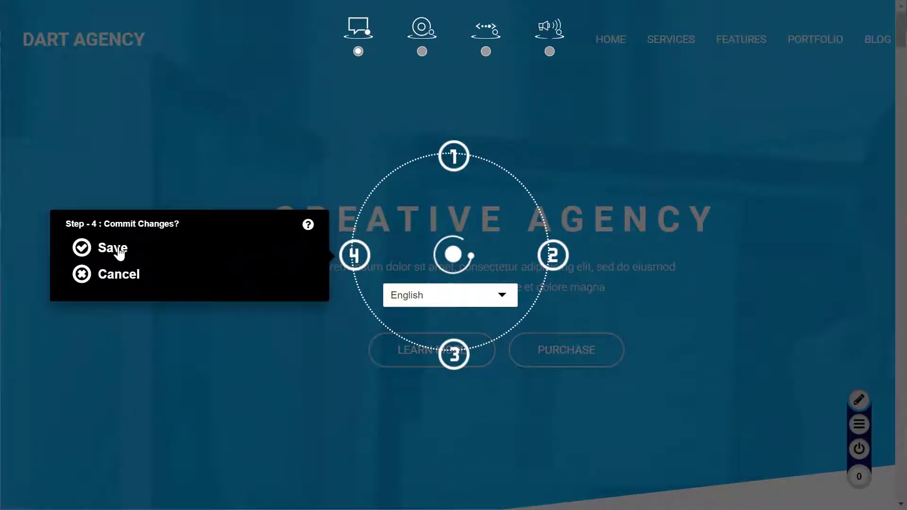
left_click(111, 248)
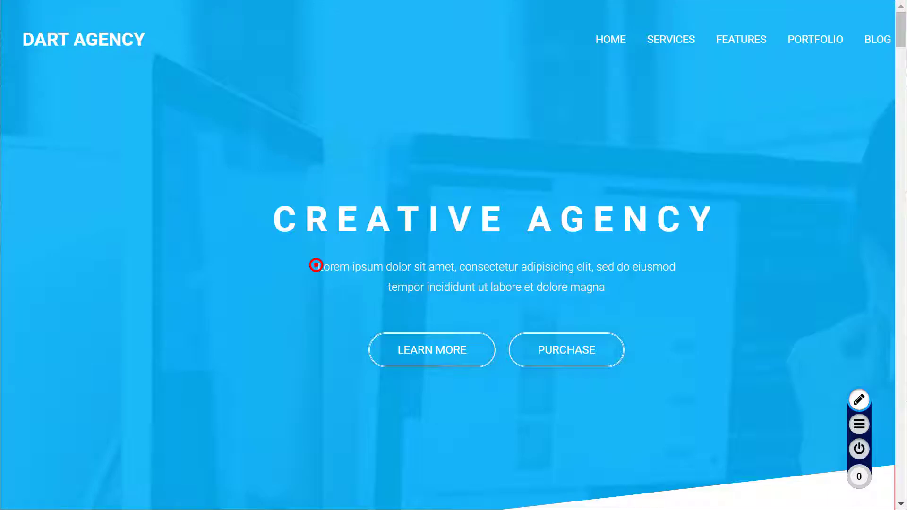
mouse_move(859, 400)
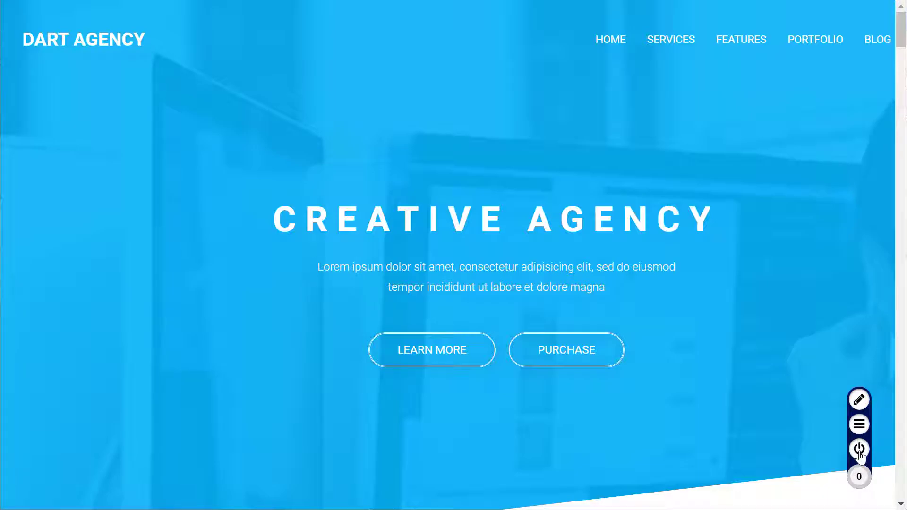
Step: Toggle Gravity guidance off and on, watching the hero callout open automatically
left_click(859, 448)
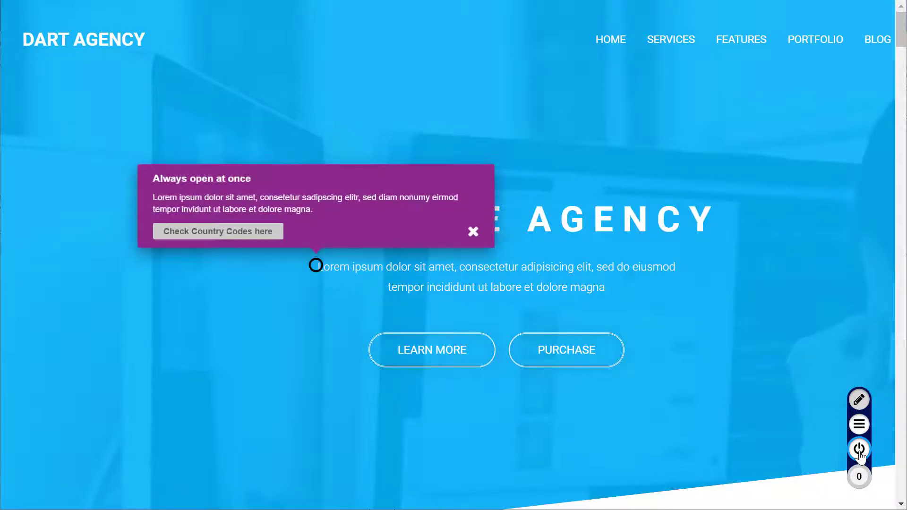
mouse_move(496, 260)
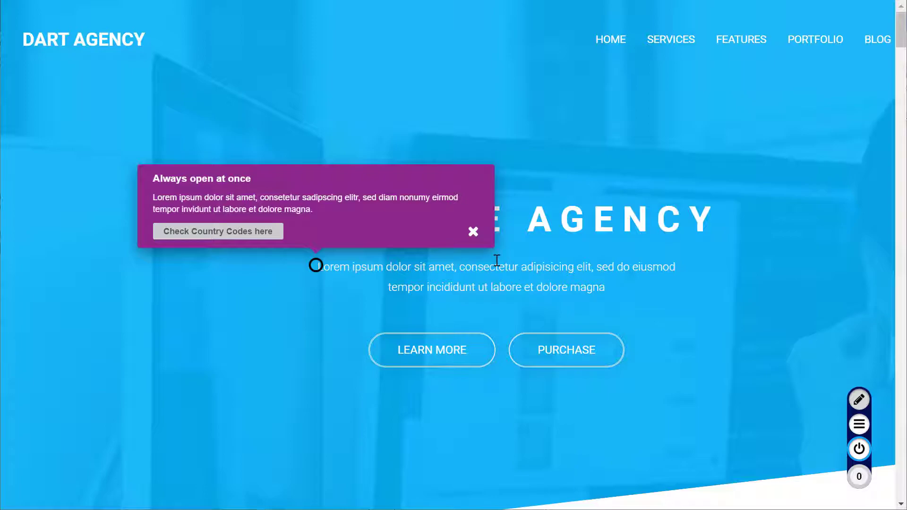
left_click(473, 231)
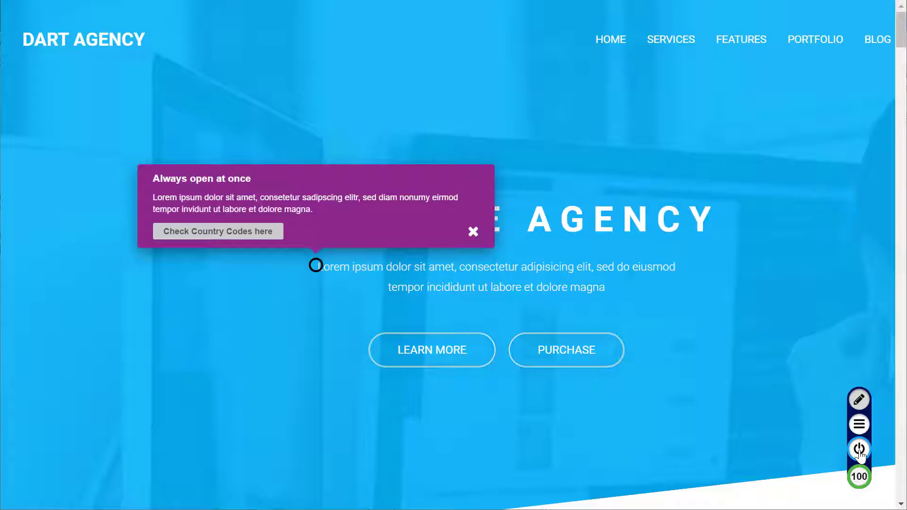
left_click(472, 232)
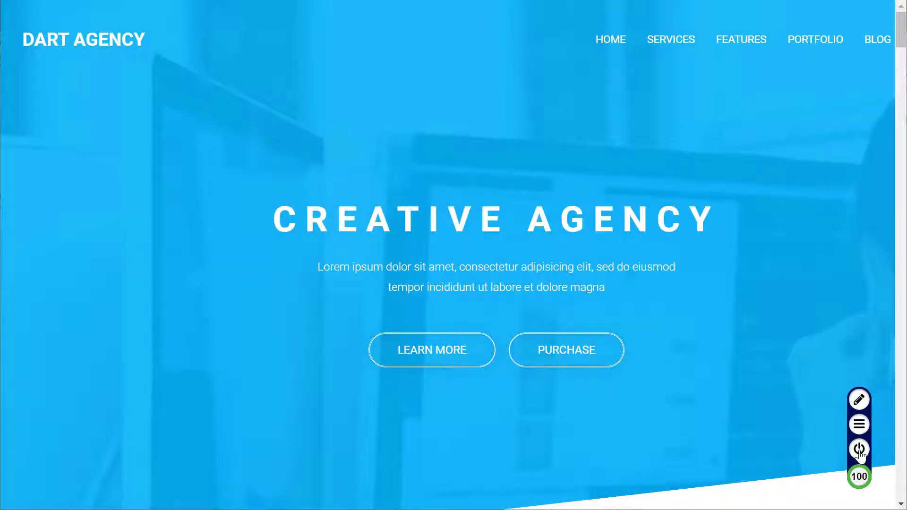
left_click(858, 449)
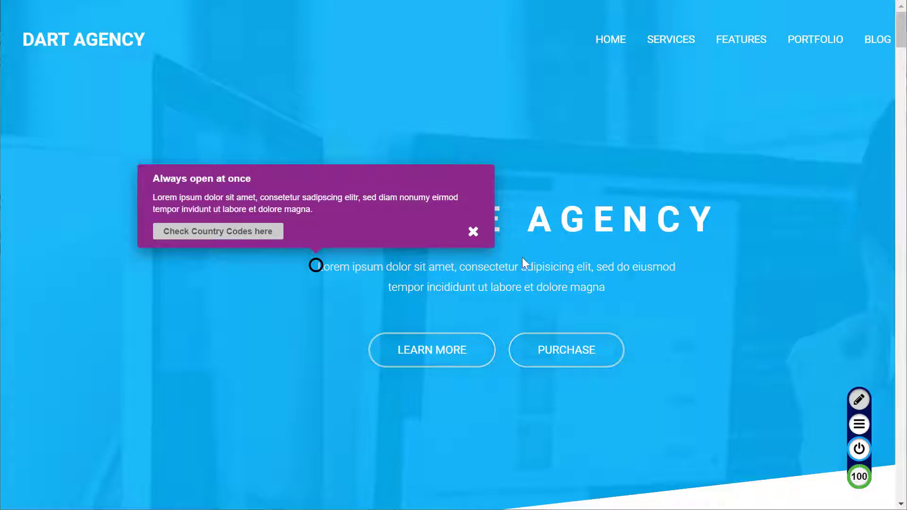
left_click(473, 232)
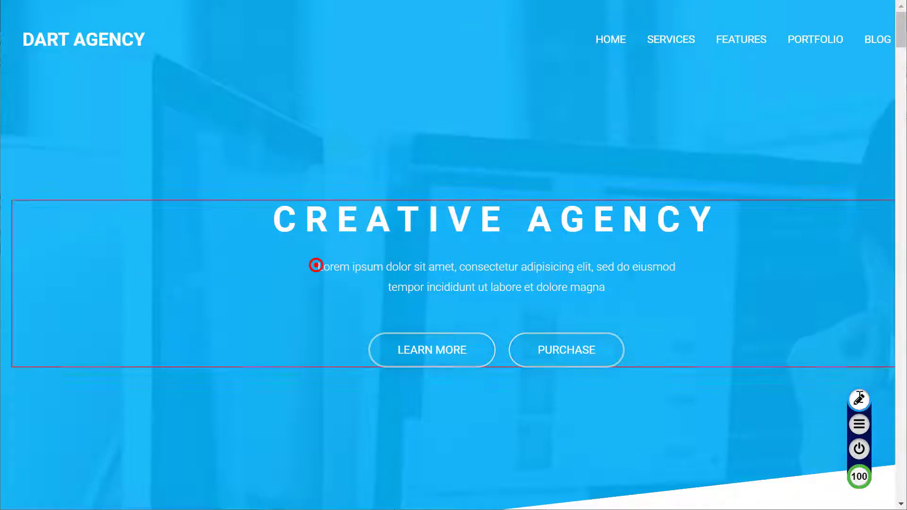
Step: Set the intro text callout's target wait option to 'Wait ONCE for callout target'
right_click(317, 267)
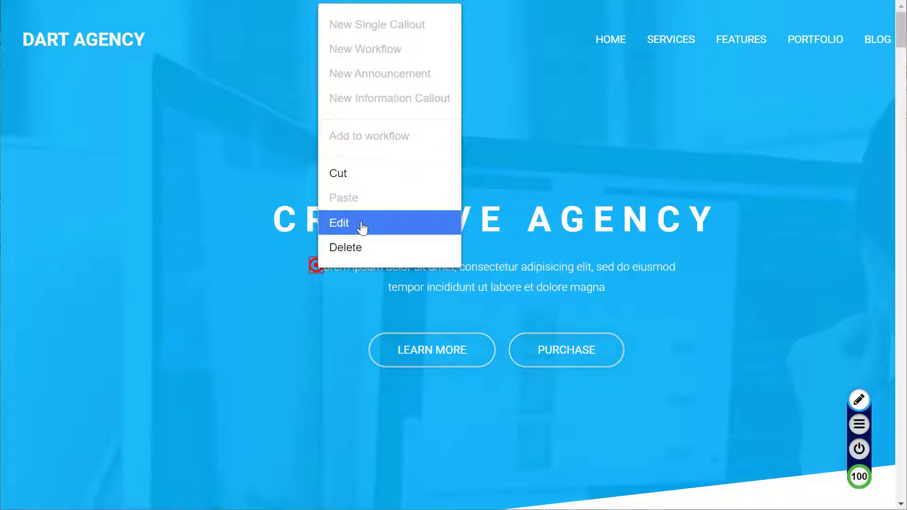
left_click(339, 223)
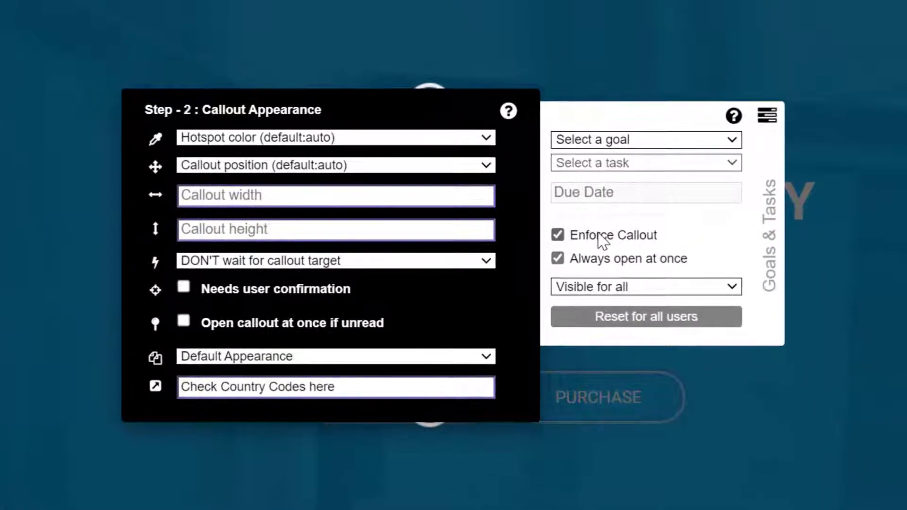
left_click(335, 261)
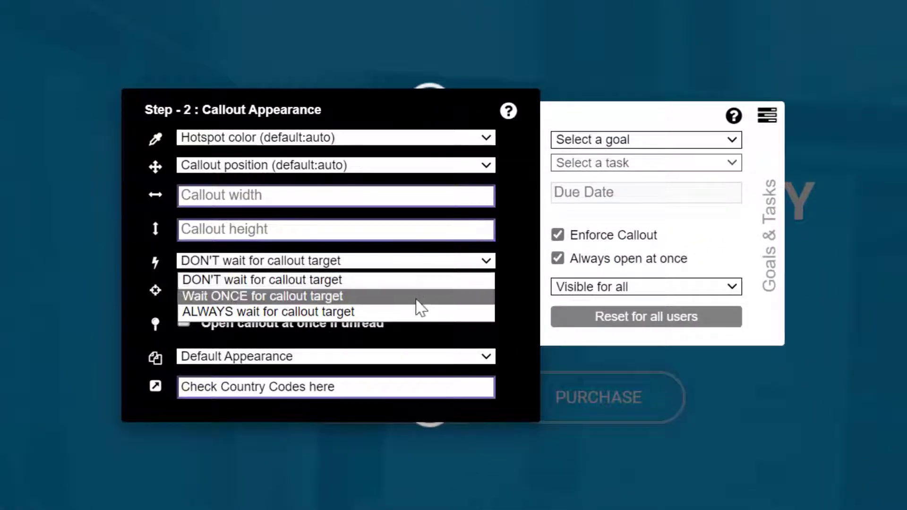
left_click(261, 296)
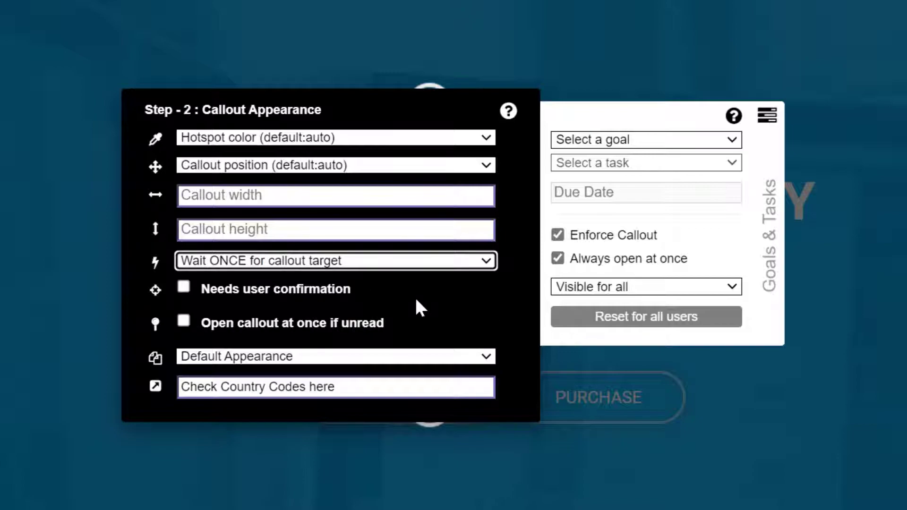
mouse_move(497, 57)
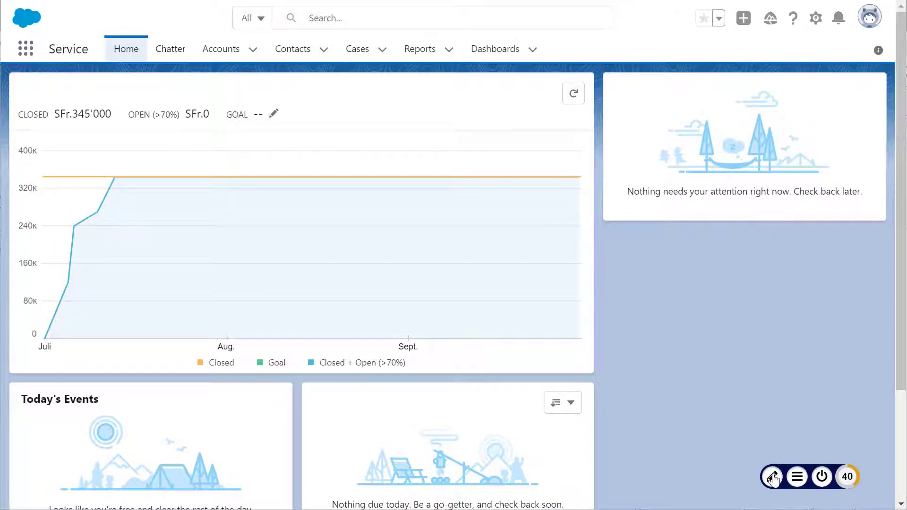
Step: Paste Today's Task onto the Today's Events heading, close the collector, and exit edit mode
left_click(772, 477)
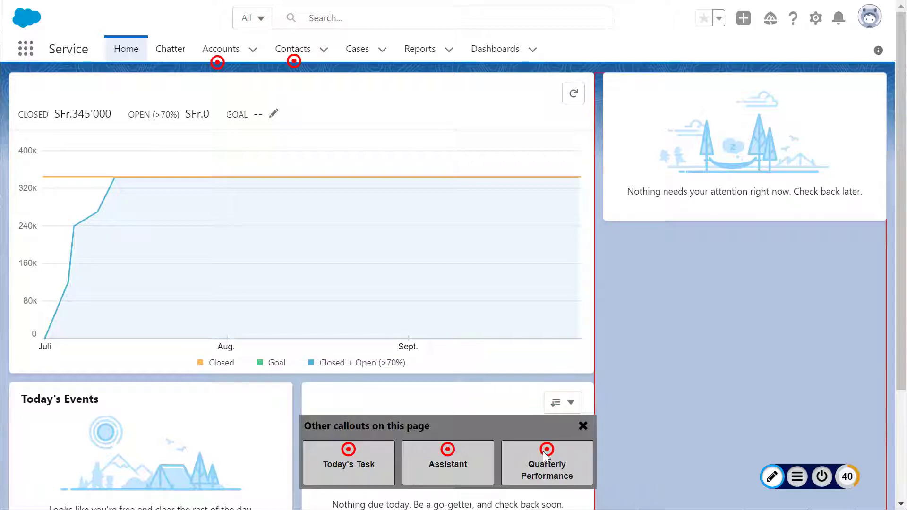
mouse_move(348, 463)
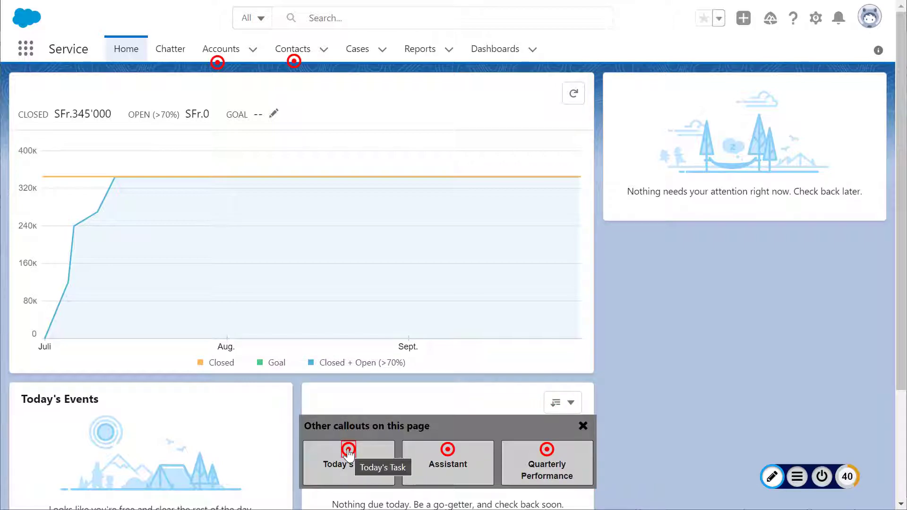
right_click(348, 454)
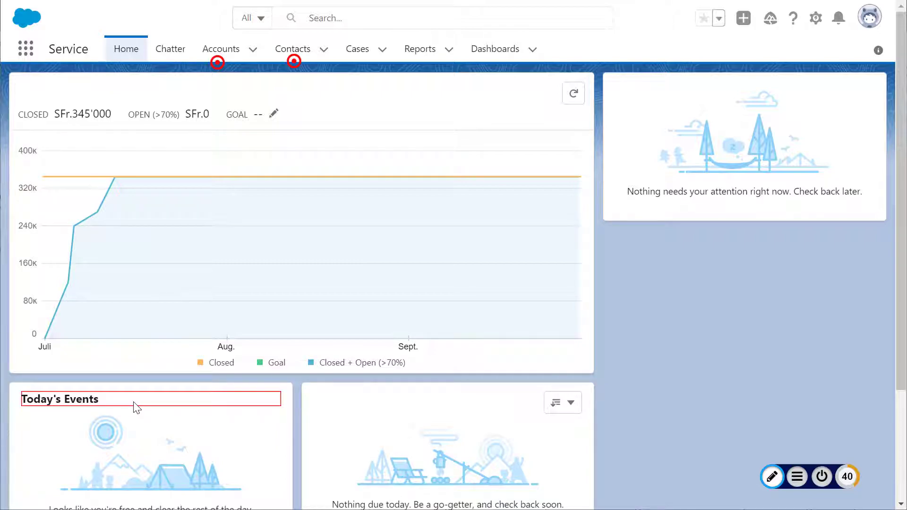
right_click(136, 408)
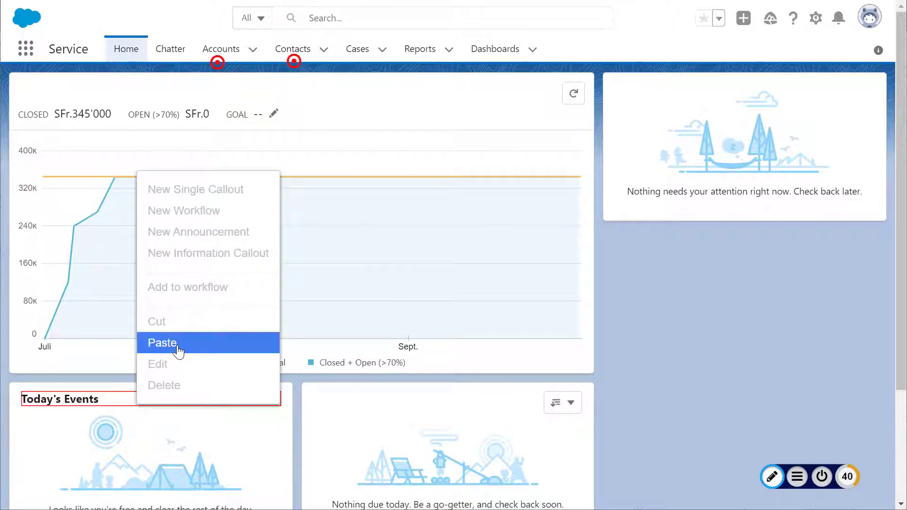
left_click(163, 342)
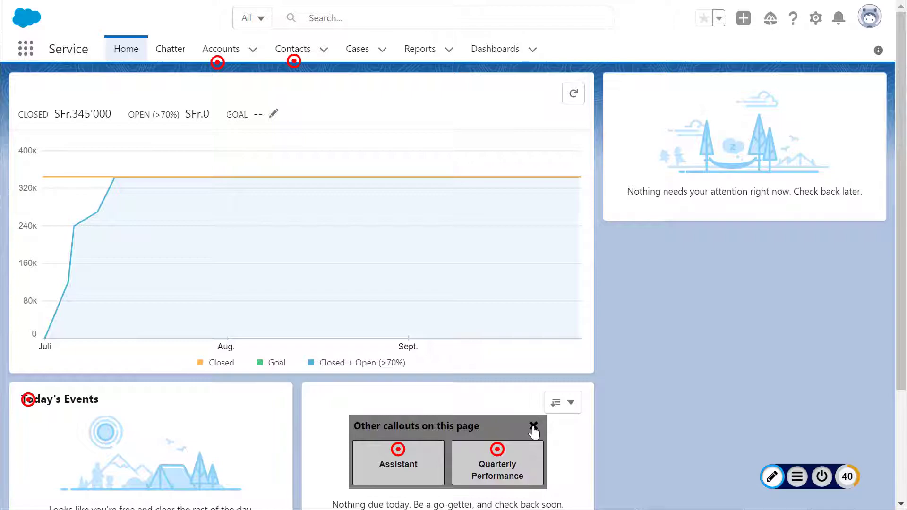
left_click(533, 426)
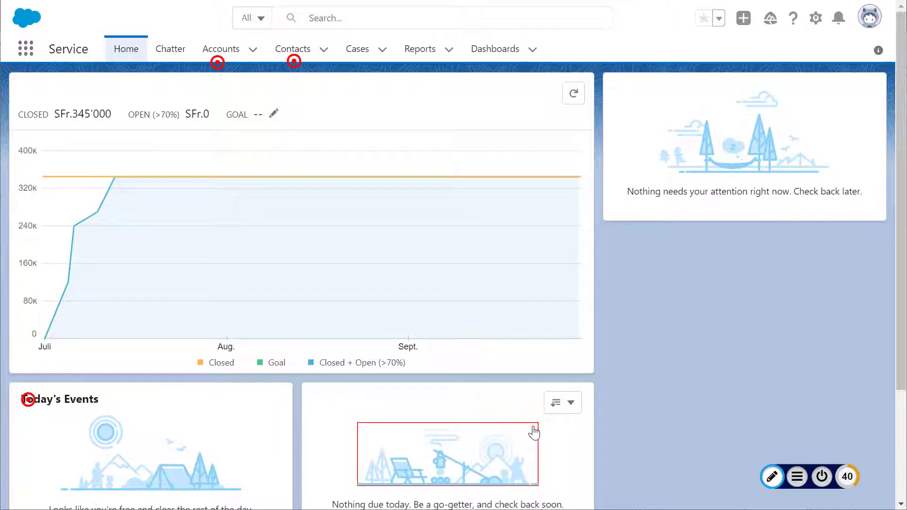
mouse_move(662, 471)
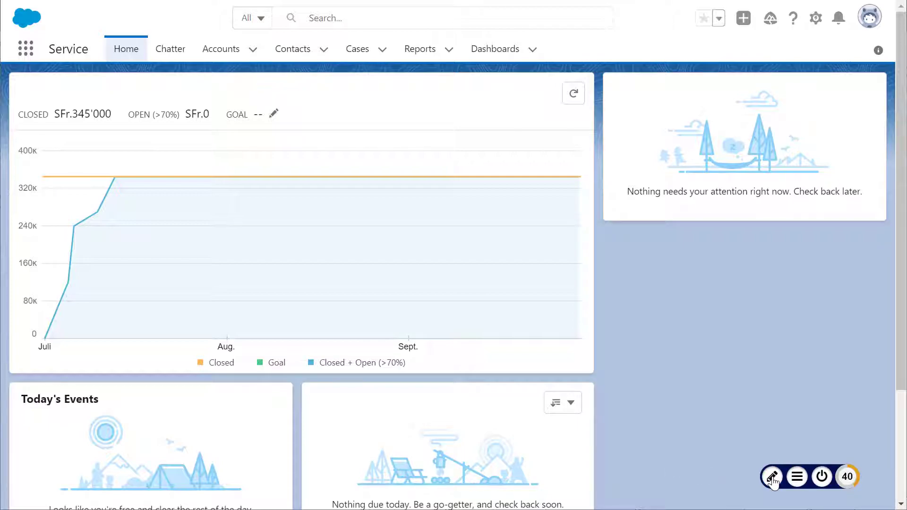
left_click(771, 477)
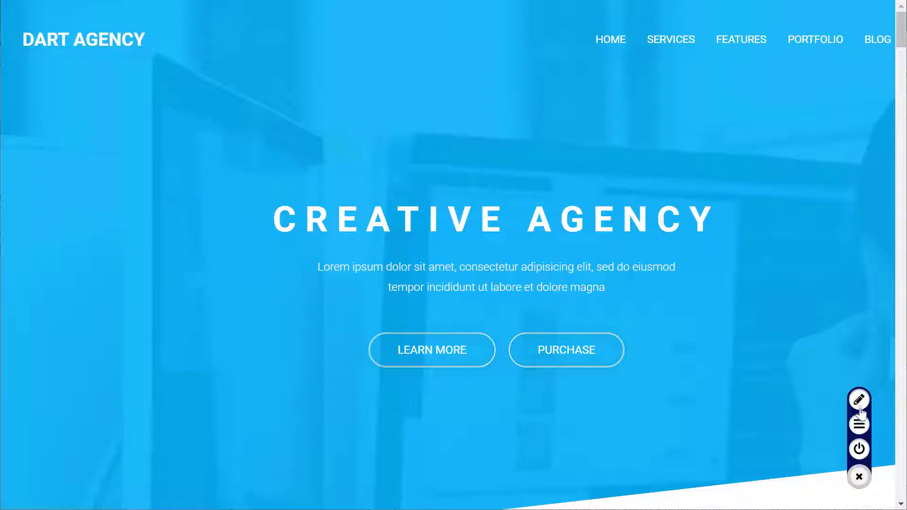
Step: Right-click the hotspot beside the Lorem ipsum intro text to edit its callout
right_click(313, 266)
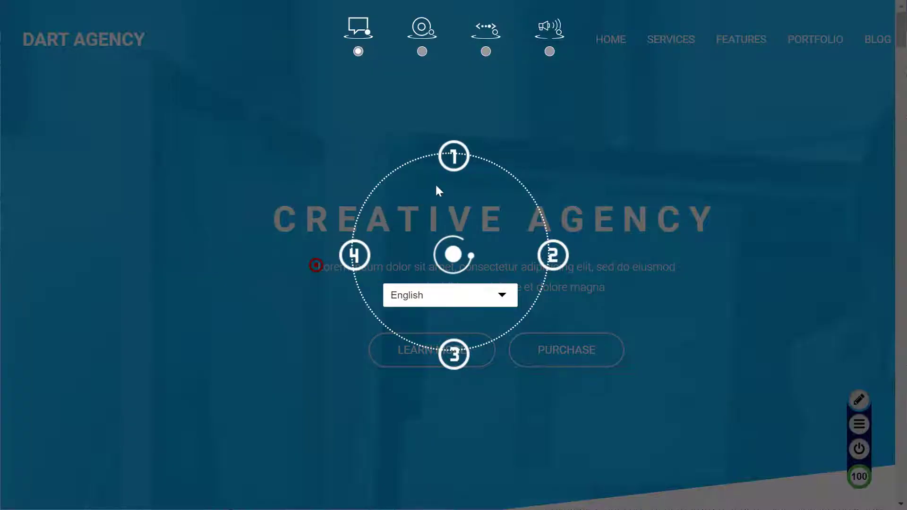
mouse_move(582, 112)
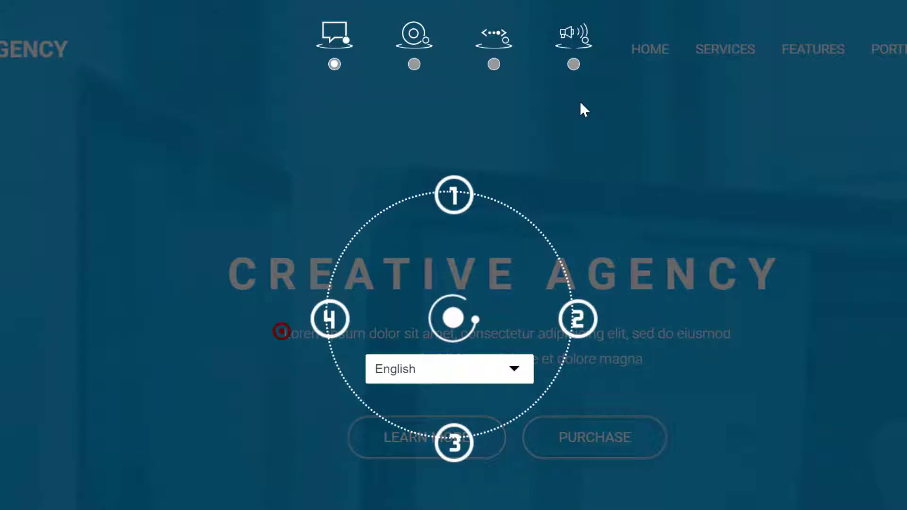
mouse_move(392, 127)
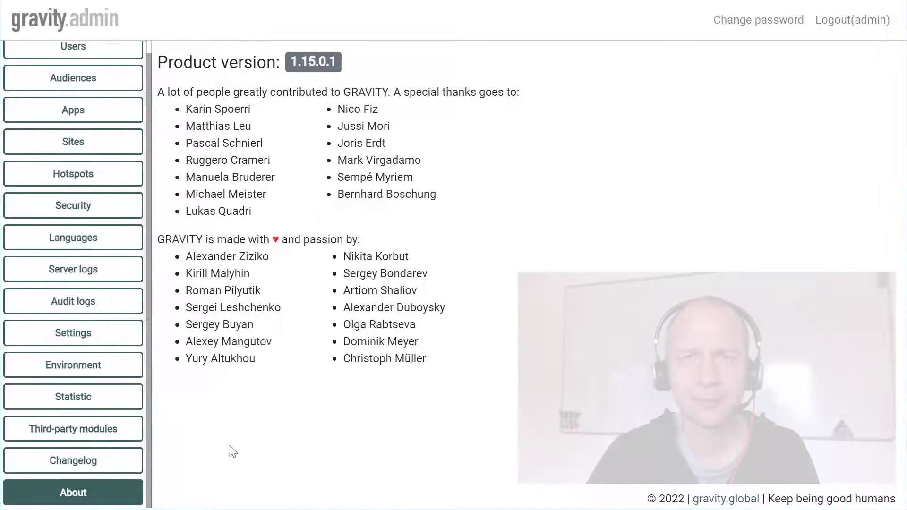
mouse_move(218, 453)
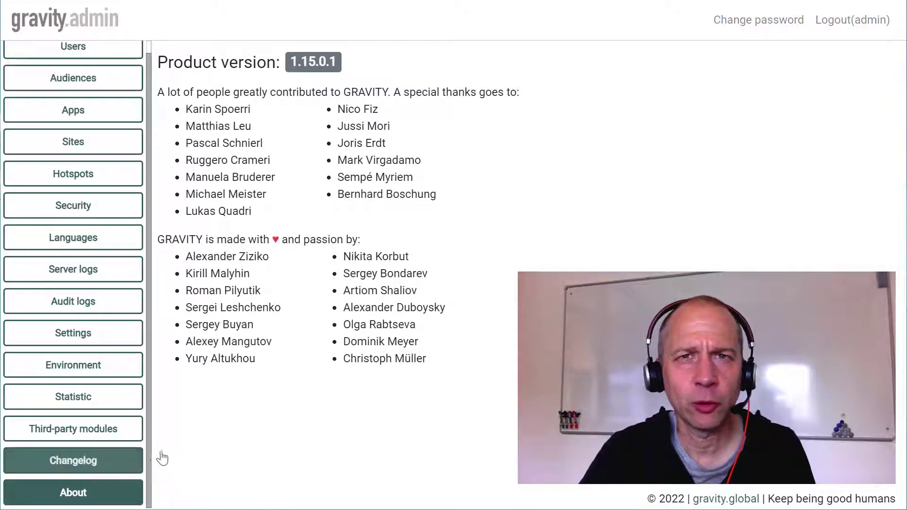
Step: Open the Changelog from the About page showing version 1.15.0.1
left_click(72, 461)
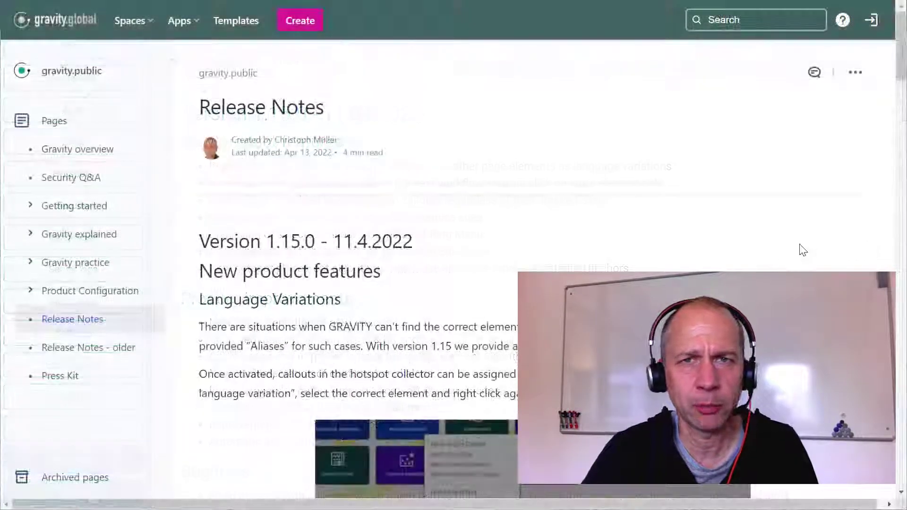
scroll("down", 3)
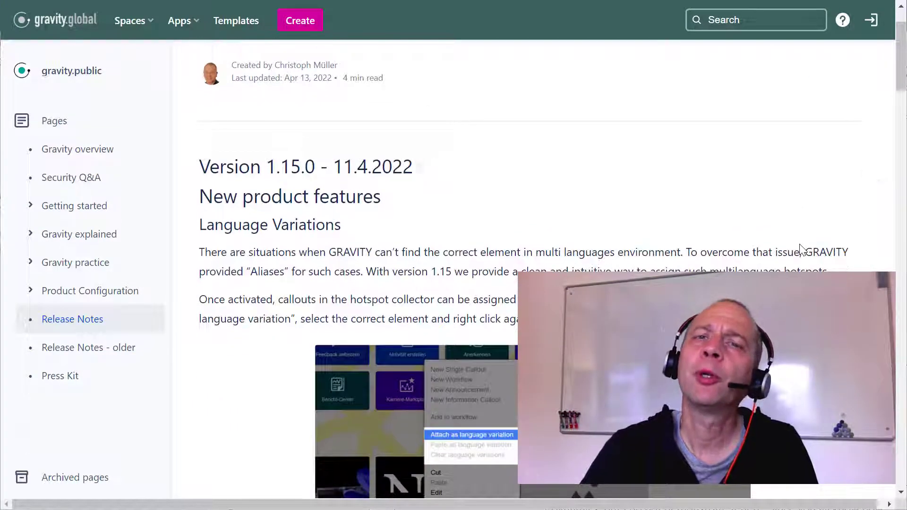
scroll("down", 3)
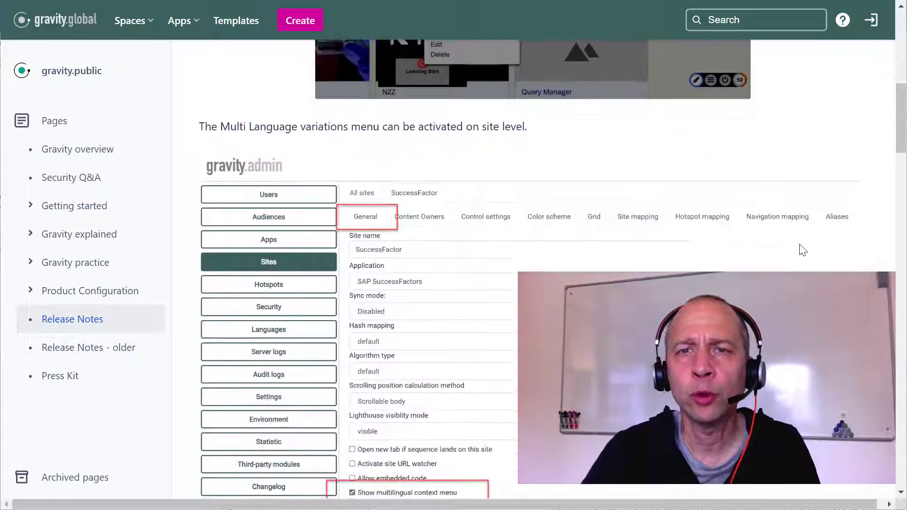
scroll("down", 3)
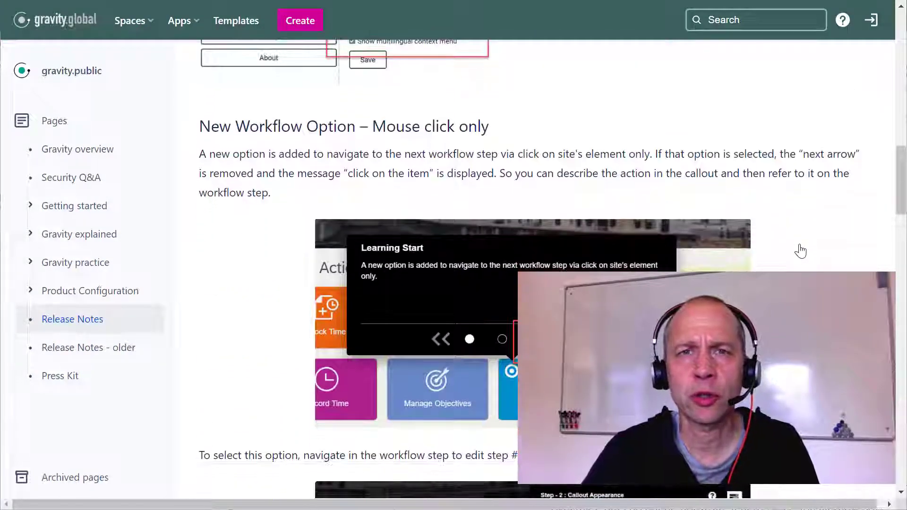
scroll("down", 3)
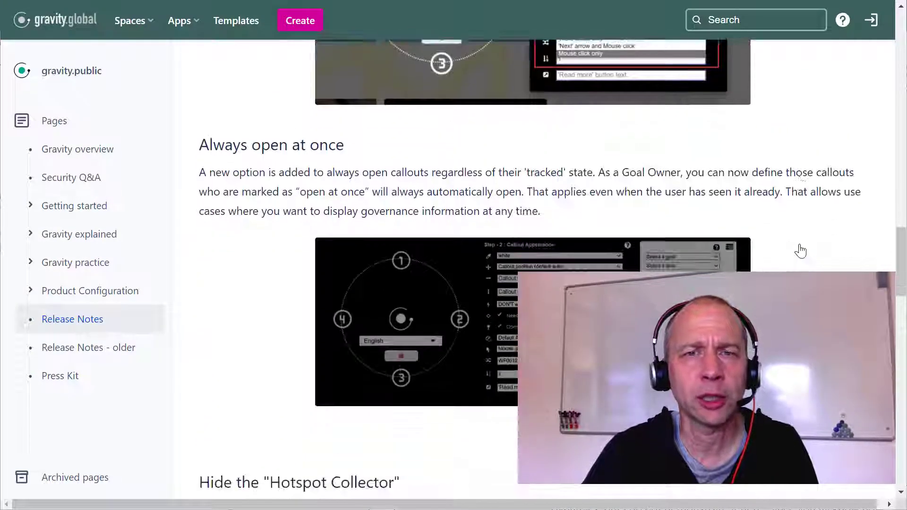
scroll("up", 3)
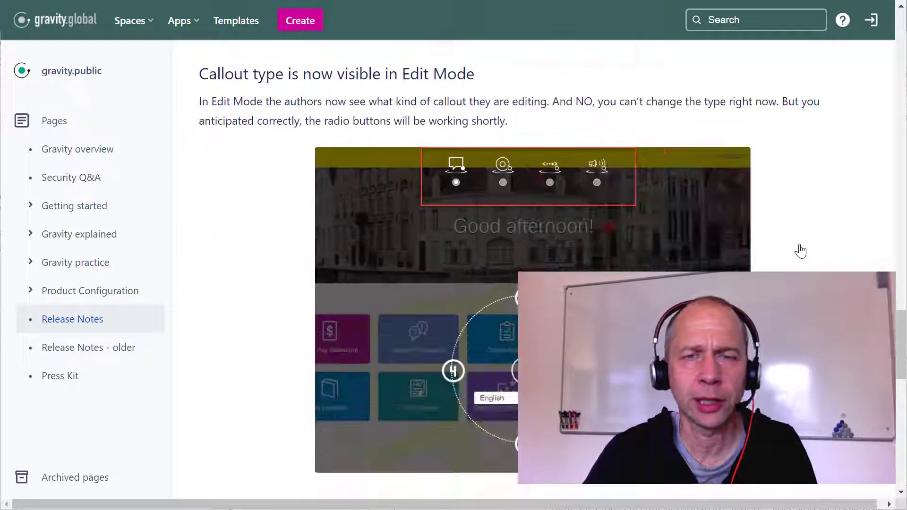
scroll("down", 3)
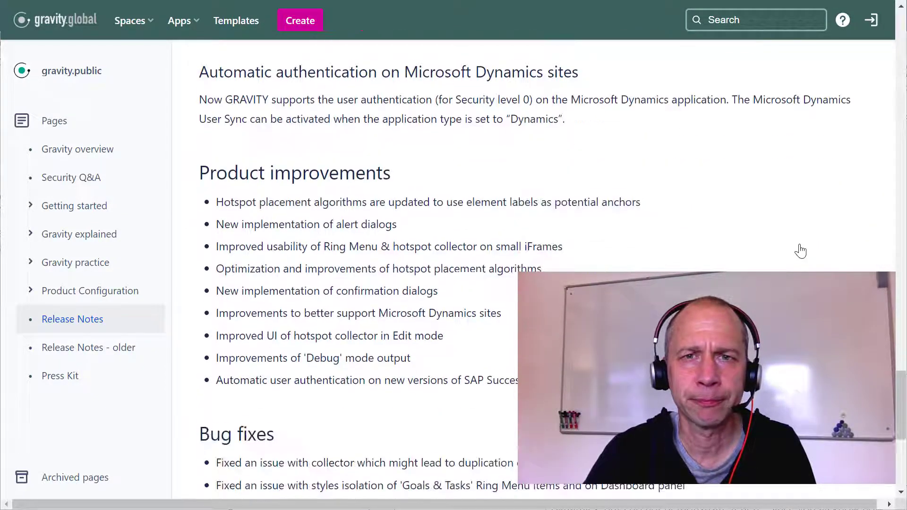
scroll("down", 3)
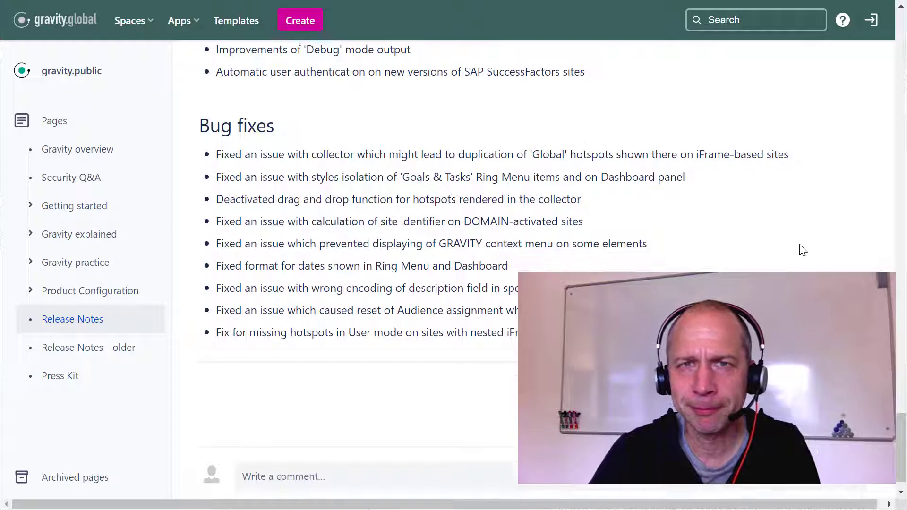